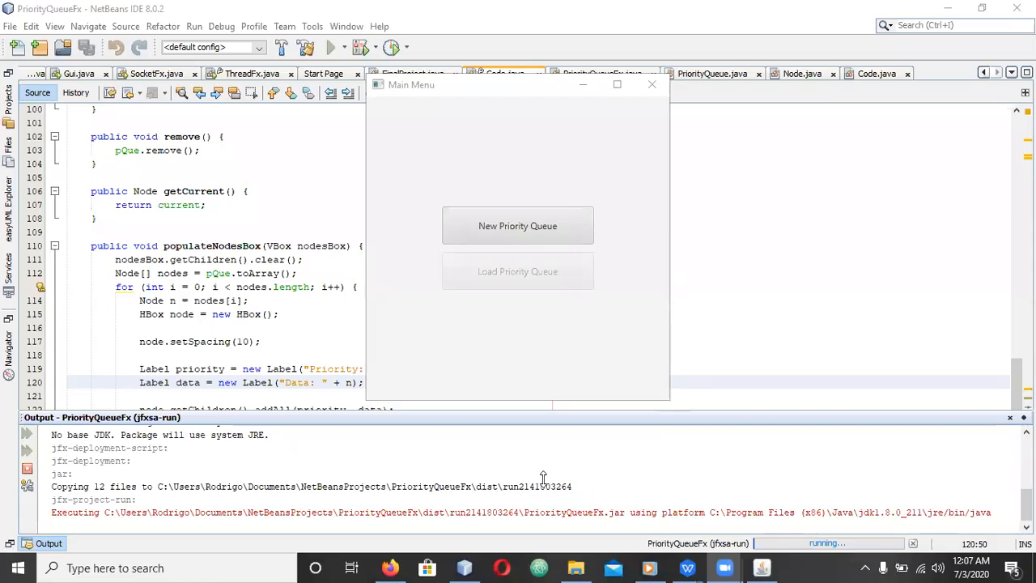
mouse_move(540, 318)
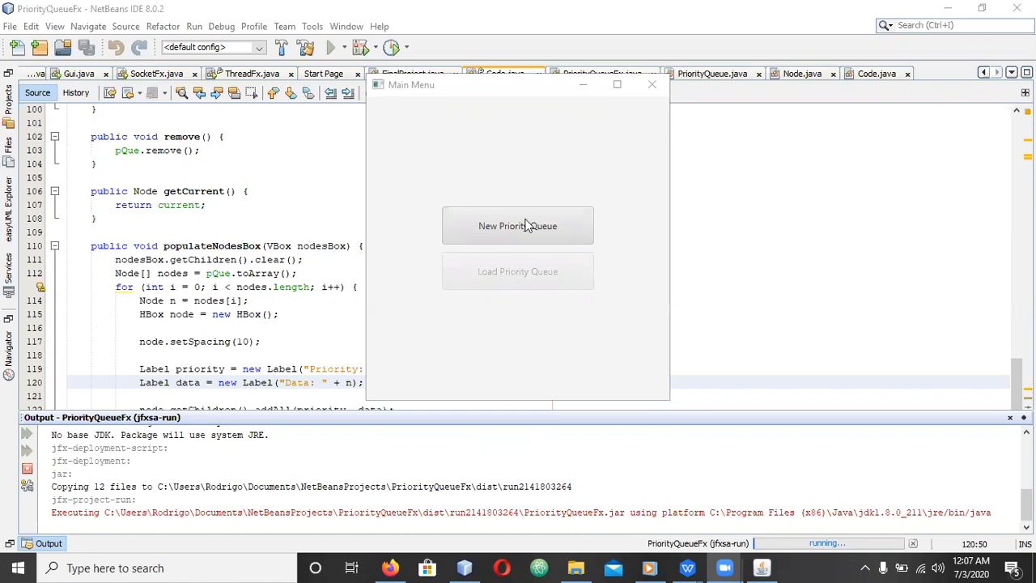
mouse_move(523, 239)
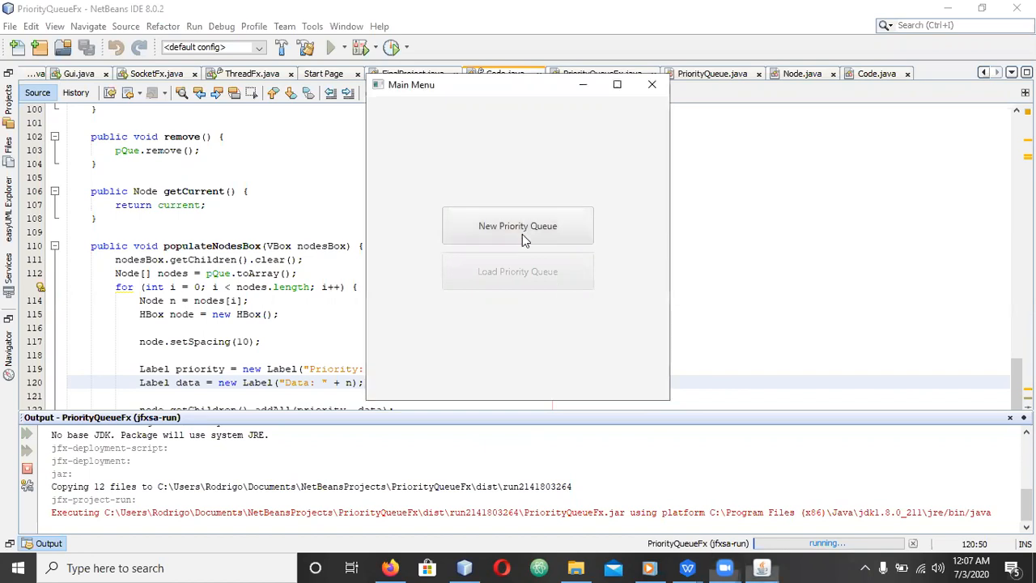
Create a new priority queue with size 20 and 5 priority levels.
left_click(517, 226)
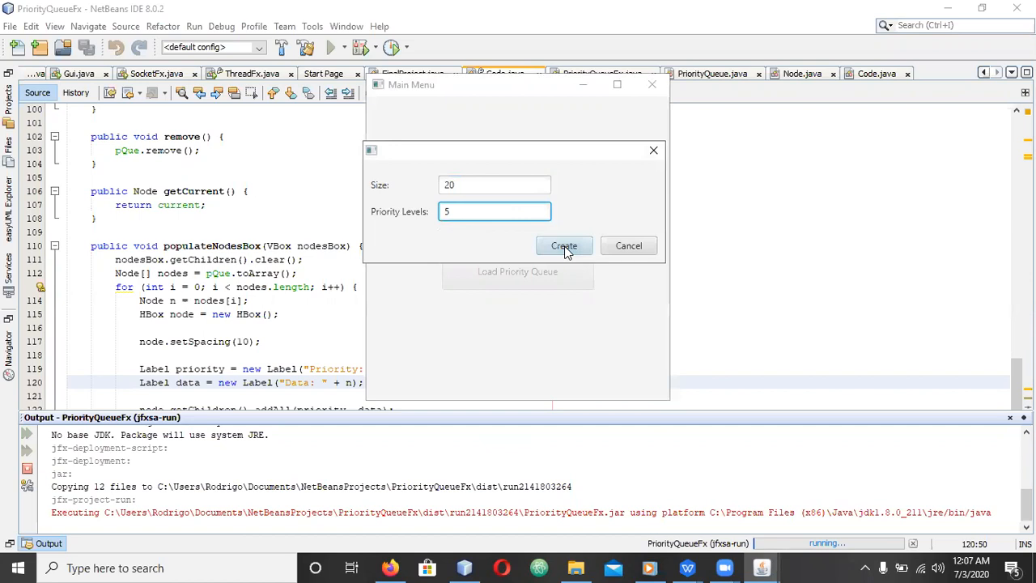
left_click(563, 245)
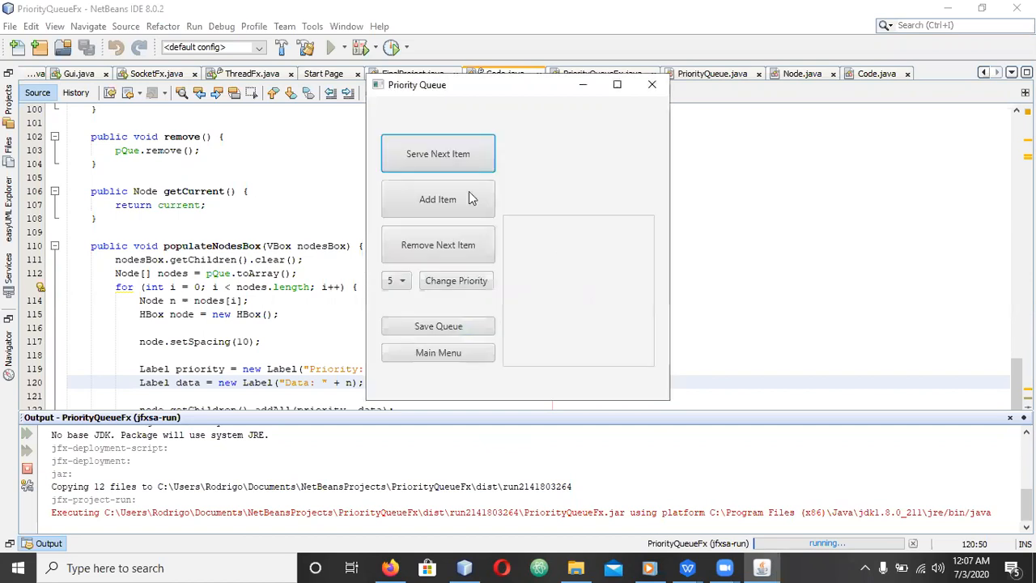
mouse_move(460, 216)
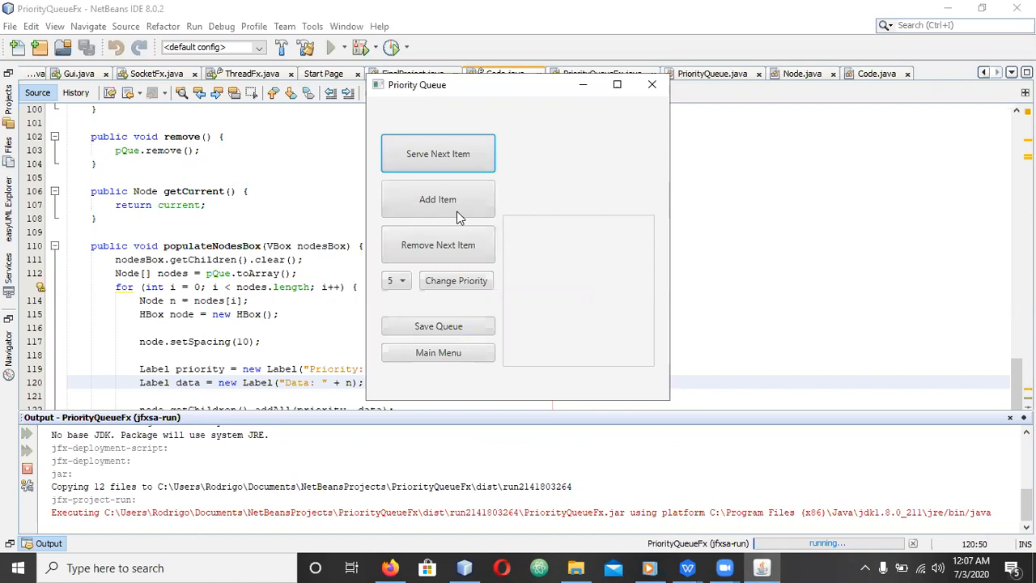
mouse_move(428, 209)
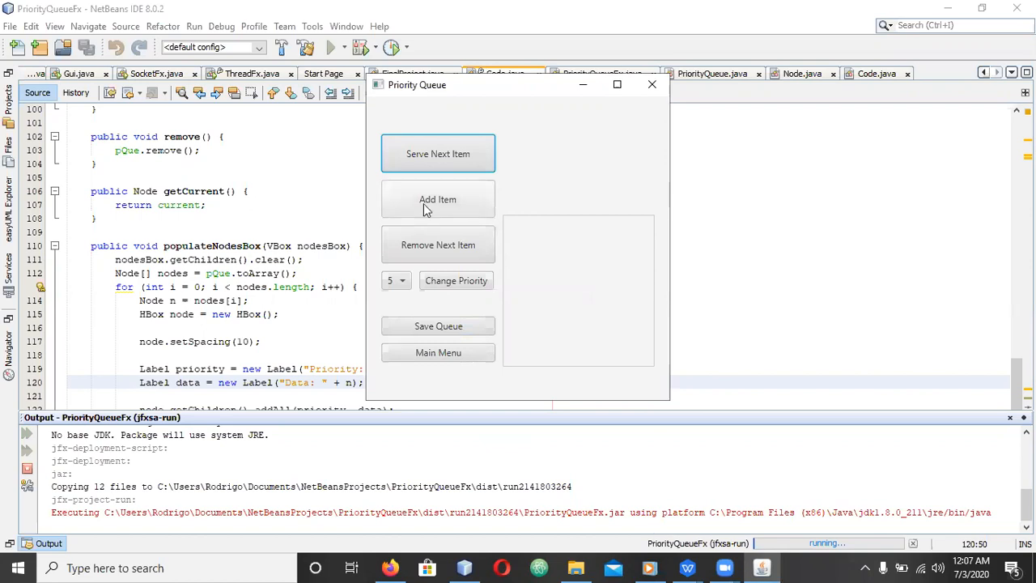
Add item 5th at priority 5 and item 1st at priority 1.
left_click(438, 199)
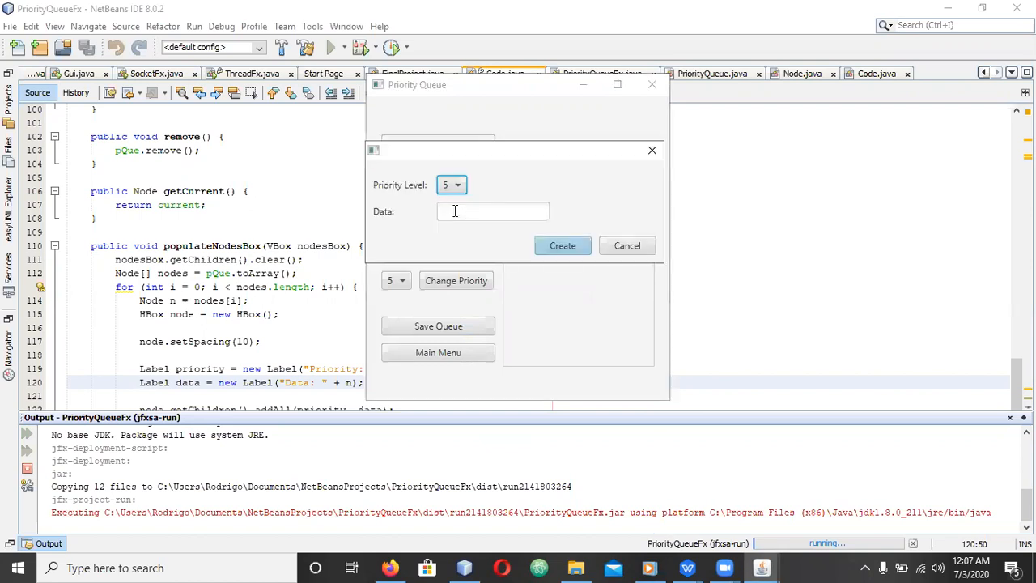
left_click(493, 211)
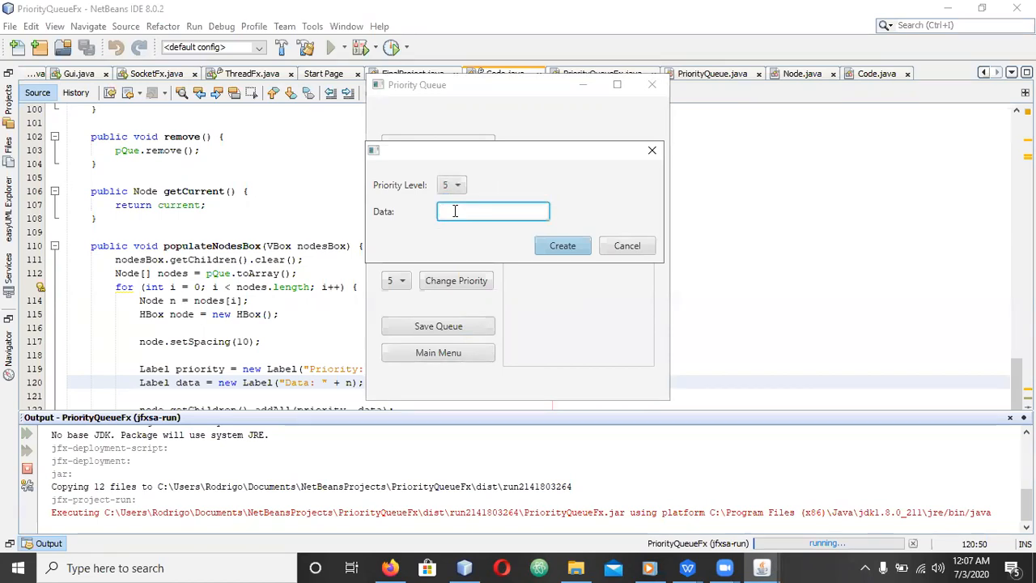
type("5th")
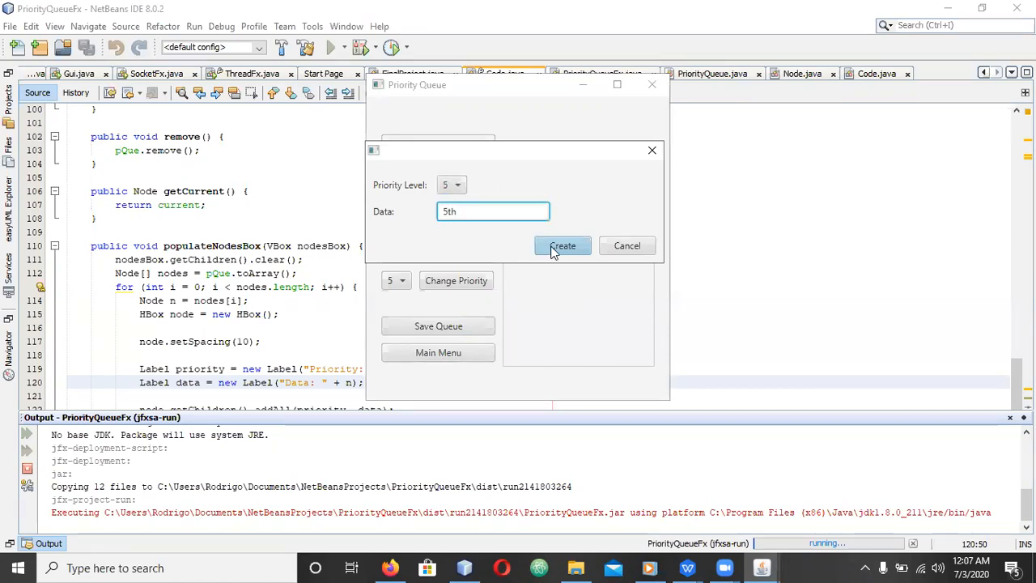
left_click(563, 245)
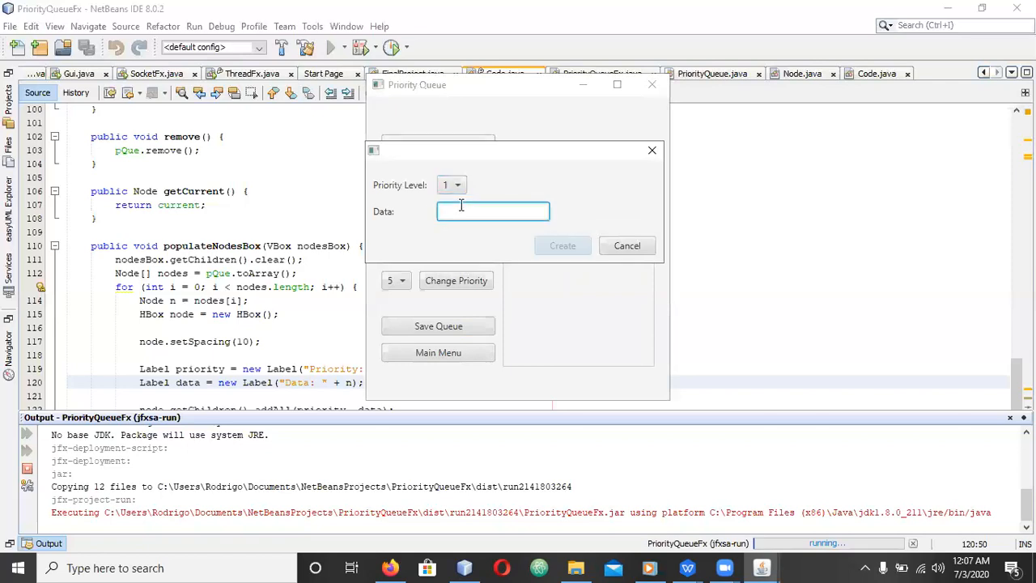
type("ist")
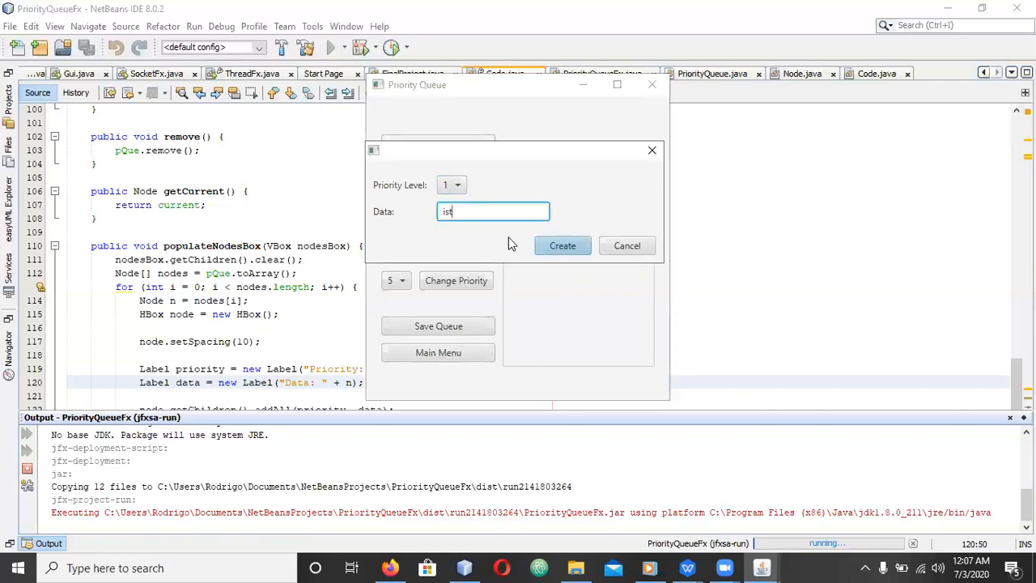
type("1st")
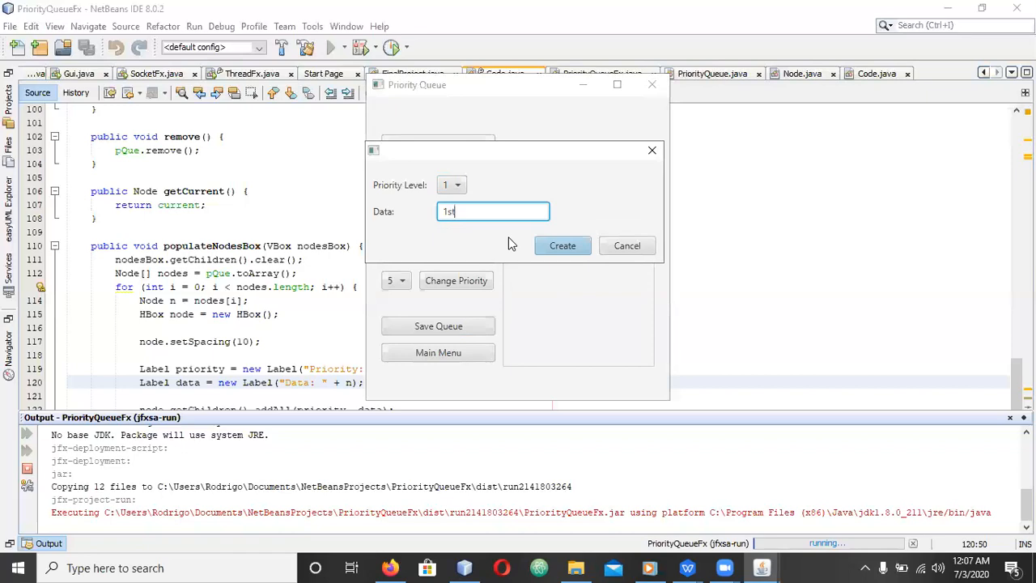
left_click(562, 245)
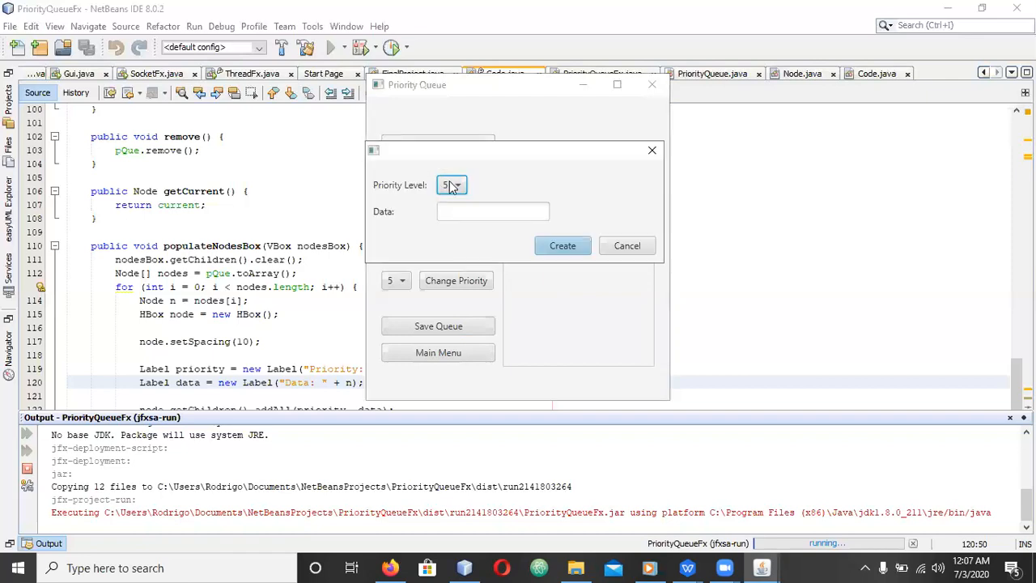
Add items Two and Two 2, both at priority 2.
left_click(452, 185)
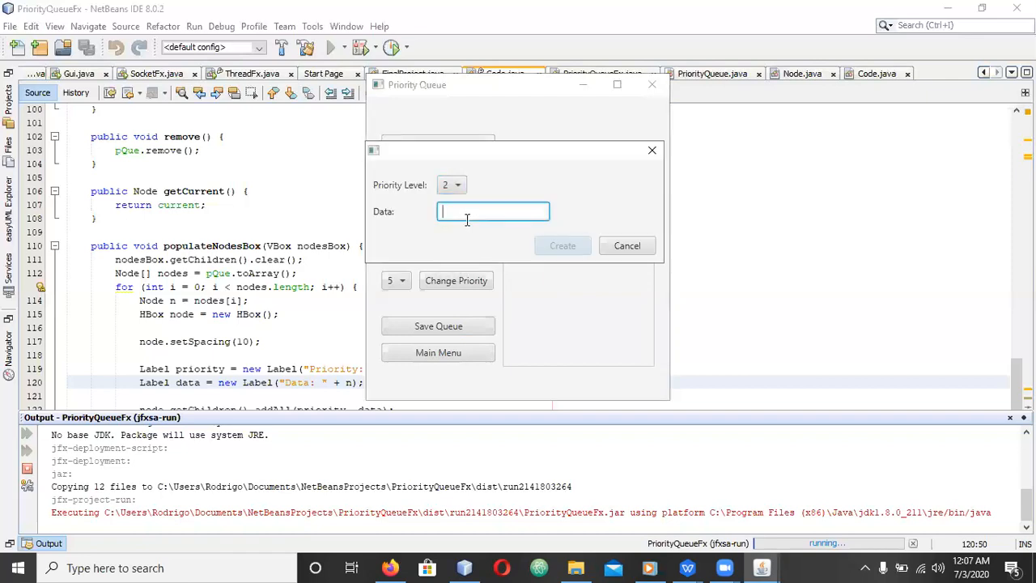
type("Two")
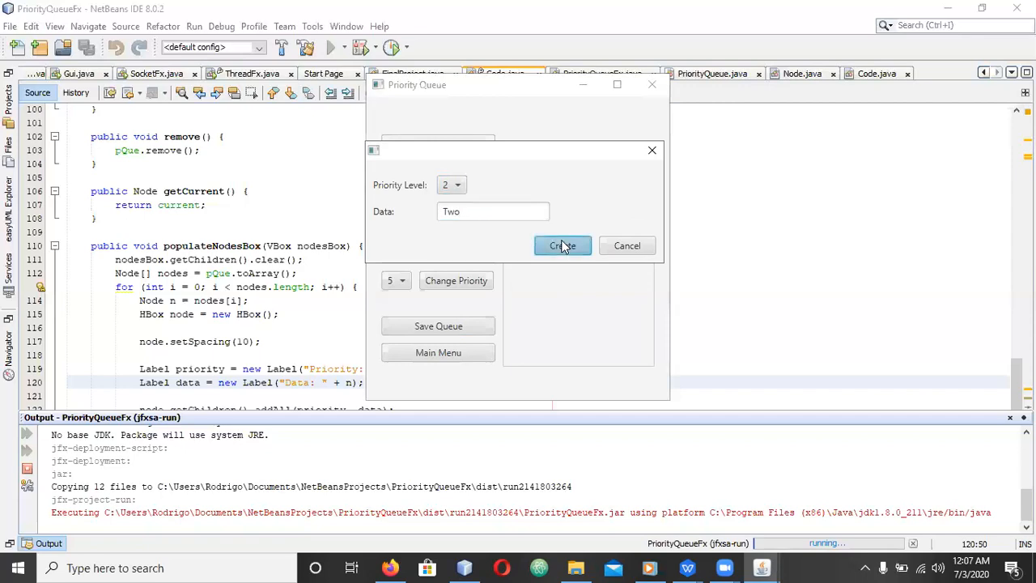
left_click(562, 245)
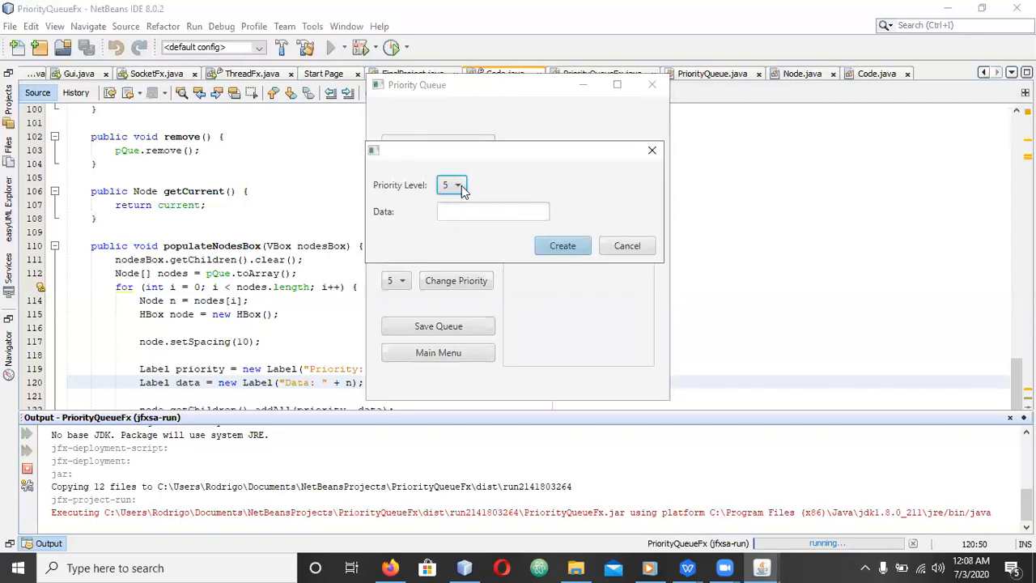
left_click(451, 185)
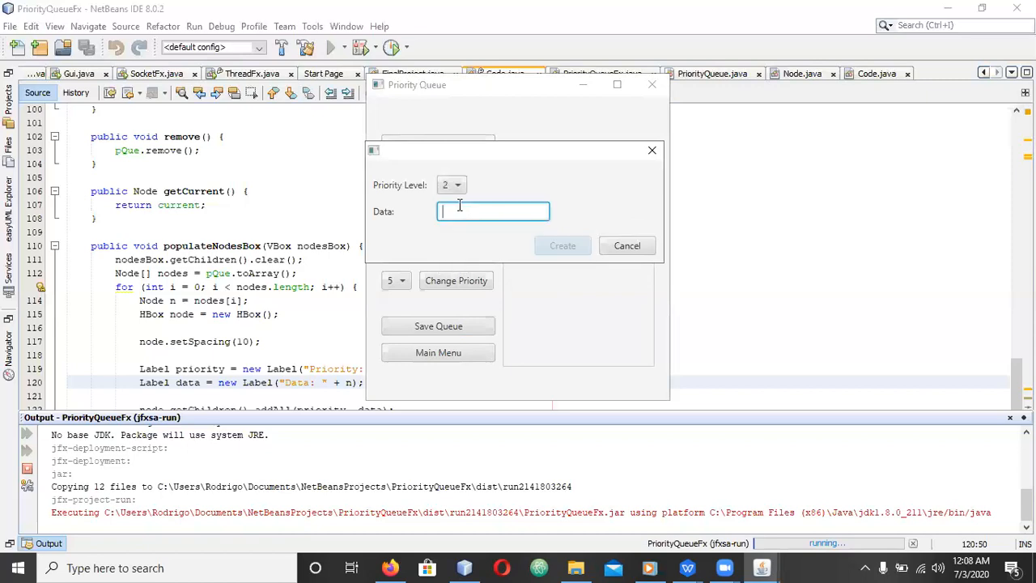
type("T2q")
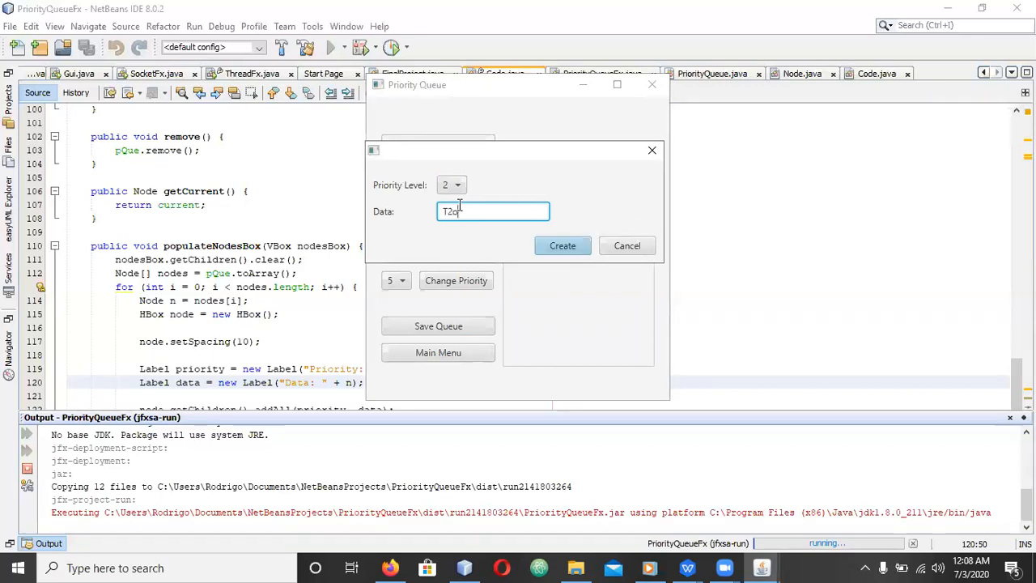
type("Two")
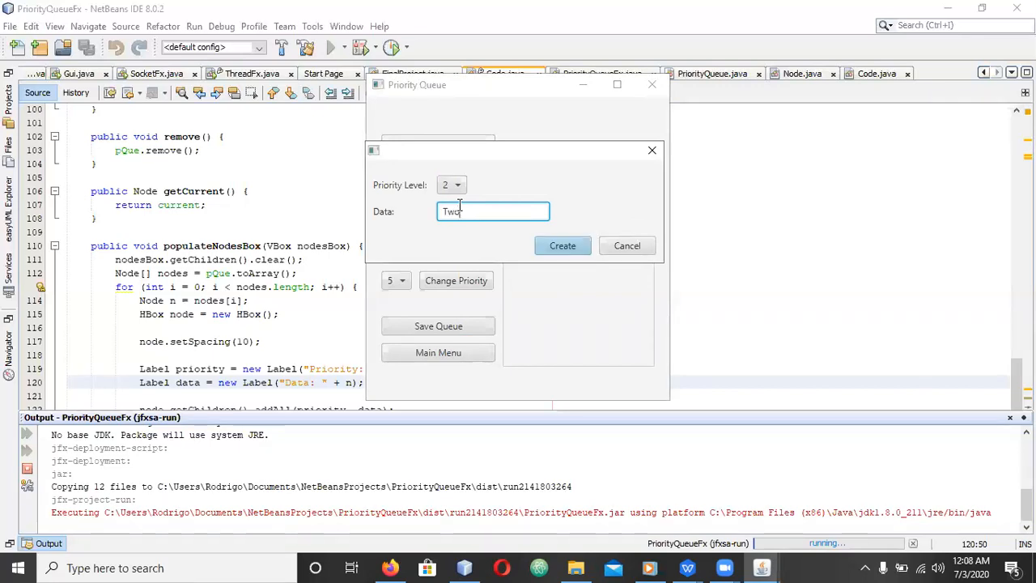
type("2")
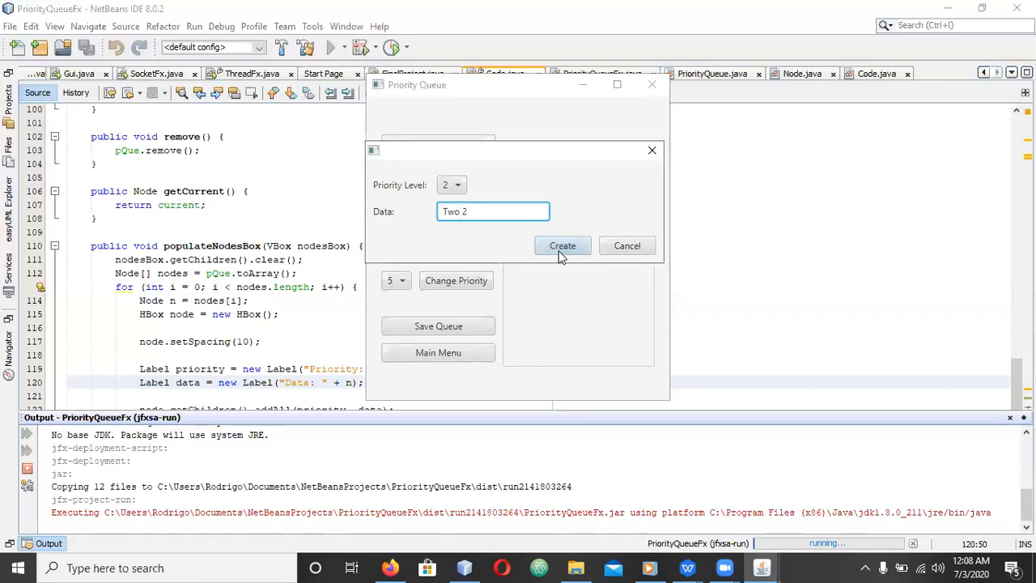
left_click(562, 245)
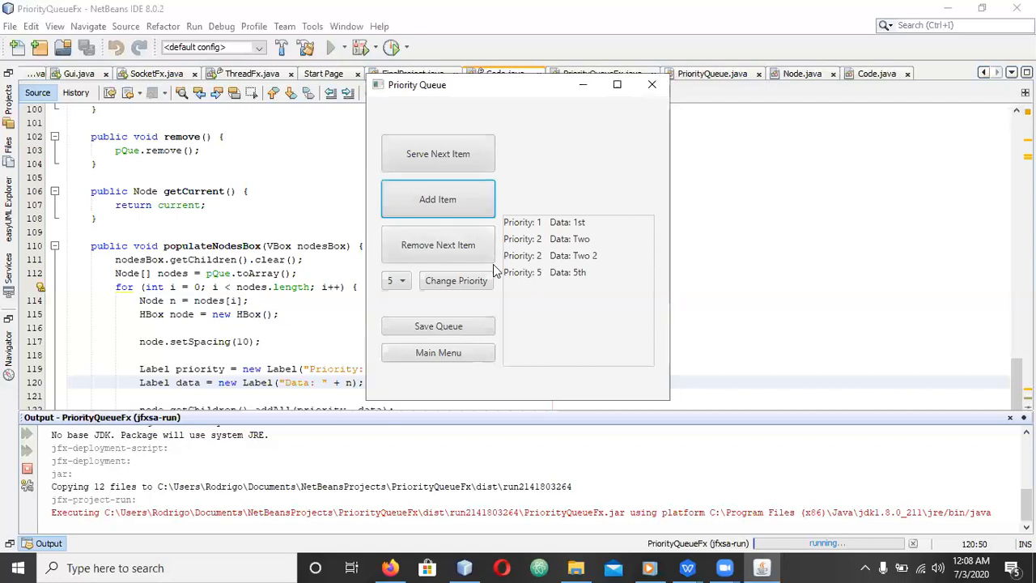
mouse_move(437, 154)
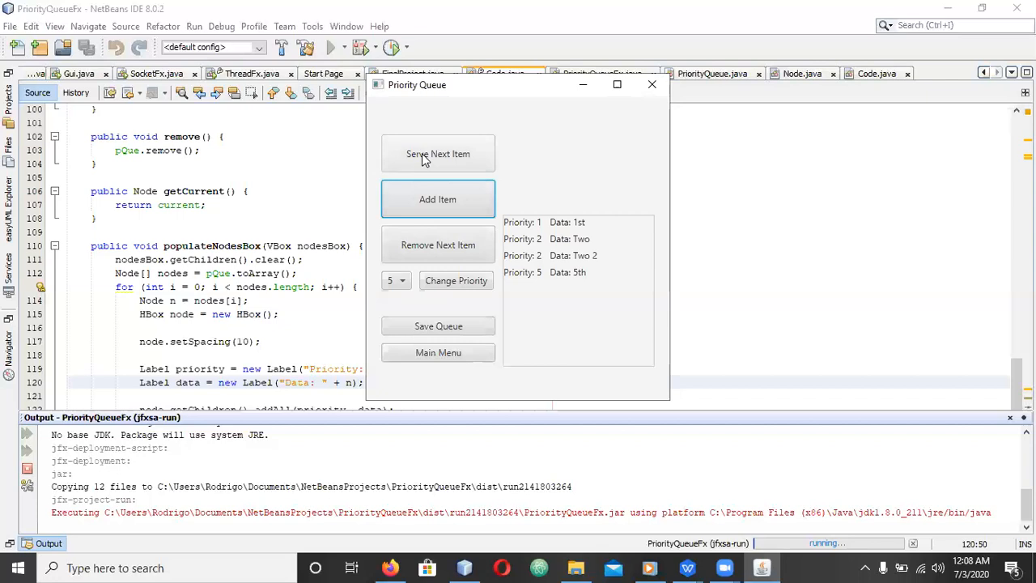
Serve the top item, 1st at priority 1.
left_click(438, 153)
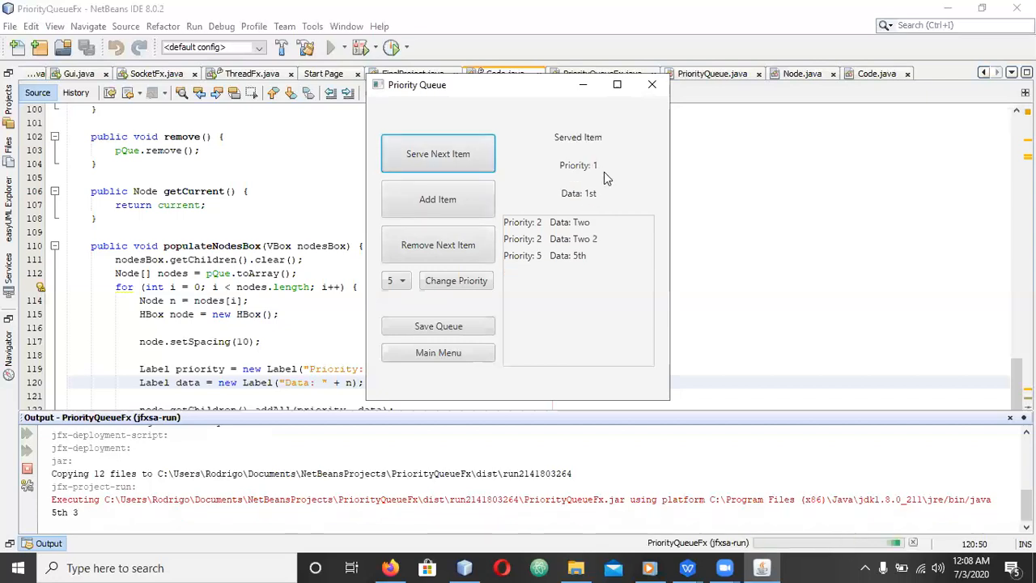
mouse_move(611, 164)
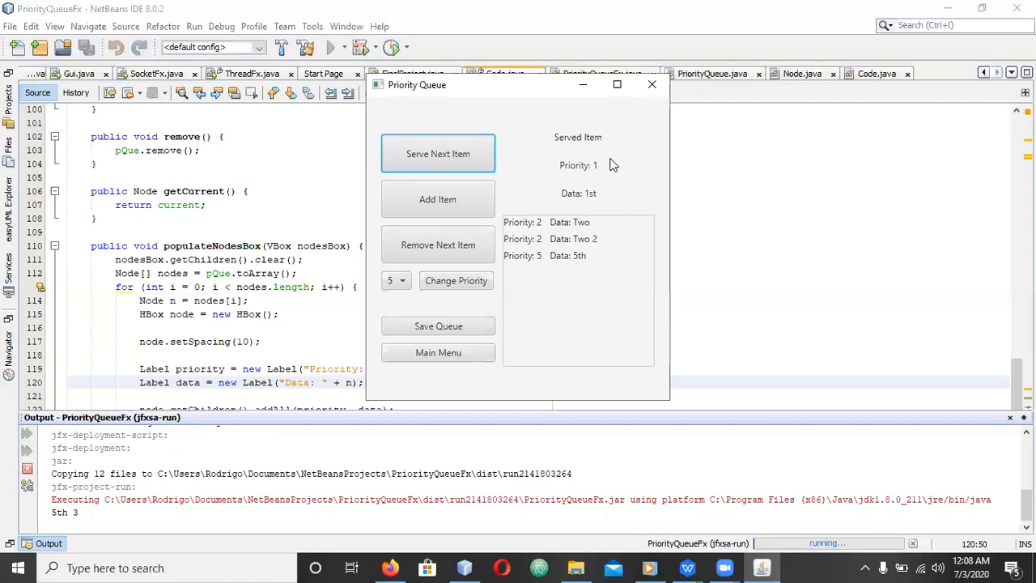
Change the served item 1st's priority to level 3, then to level 1.
left_click(396, 280)
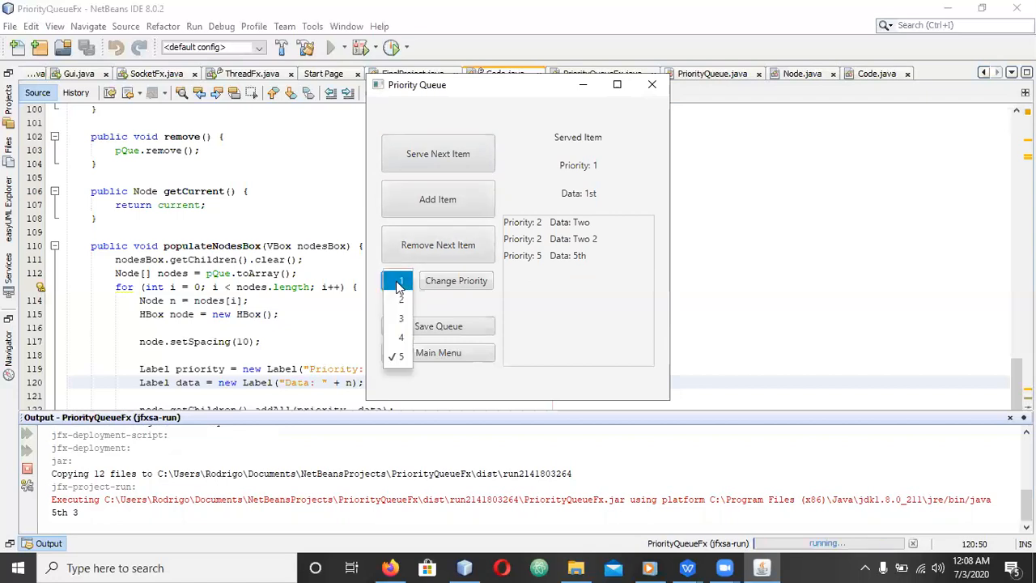
left_click(399, 318)
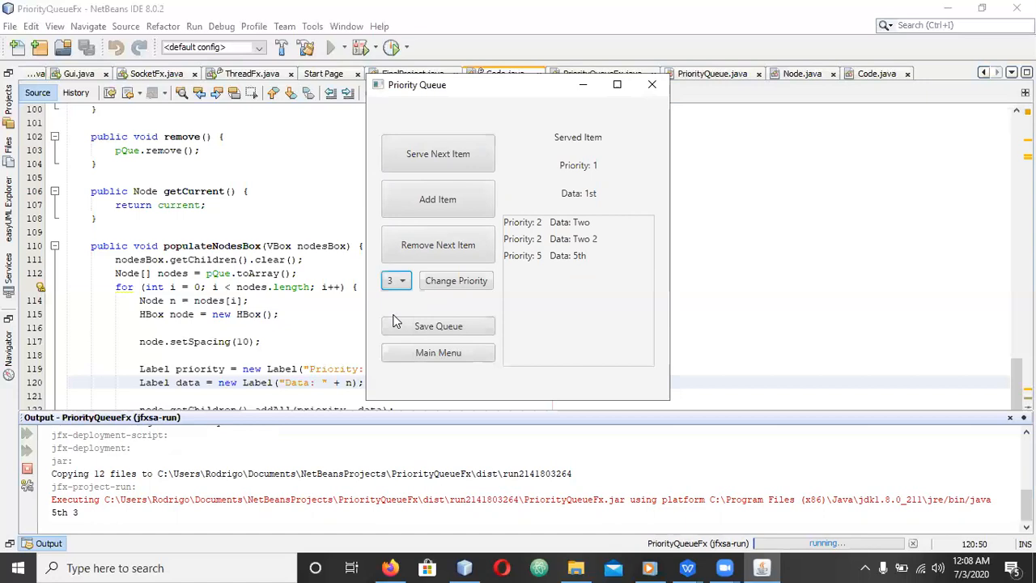
left_click(455, 280)
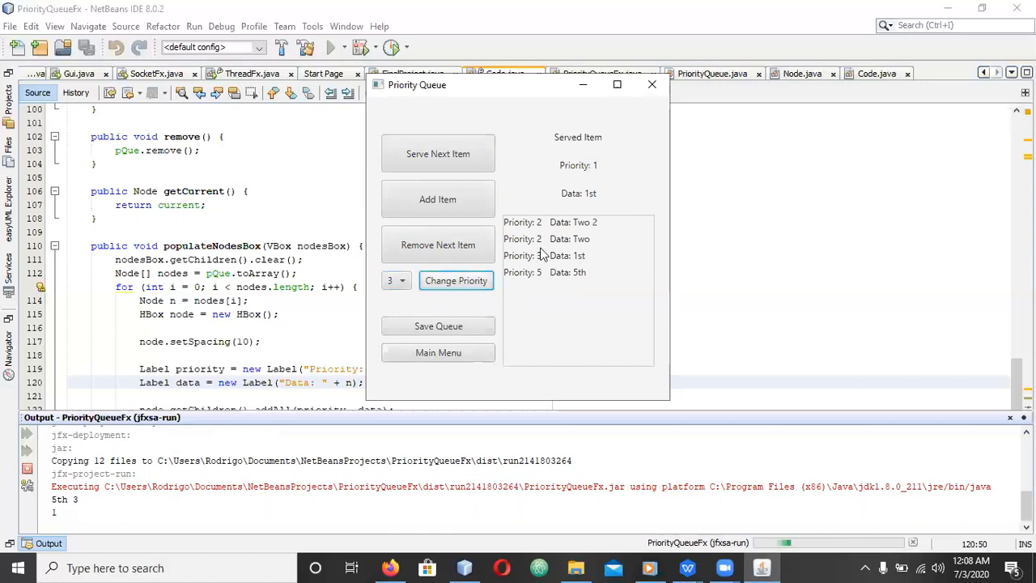
left_click(396, 280)
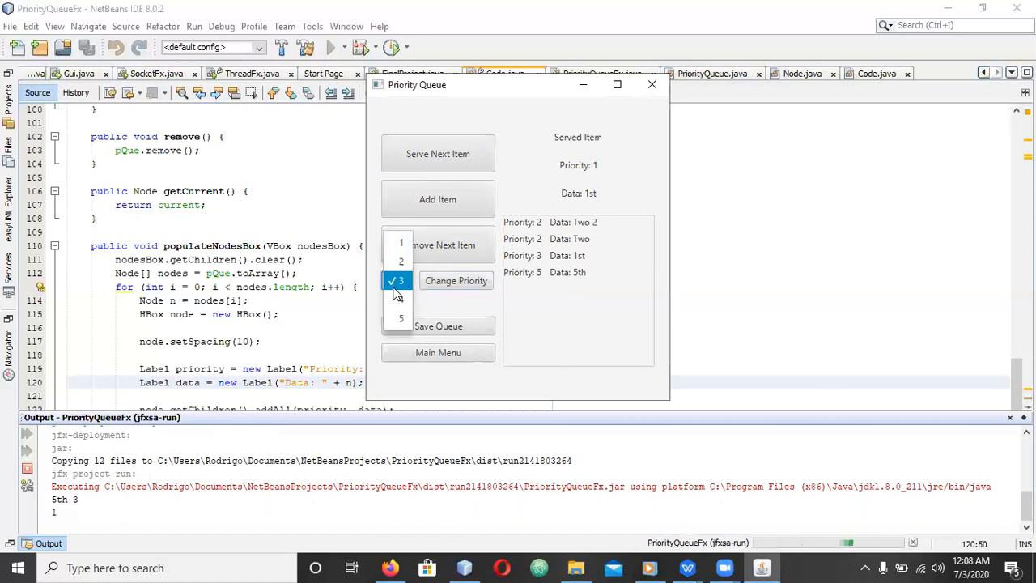
left_click(399, 318)
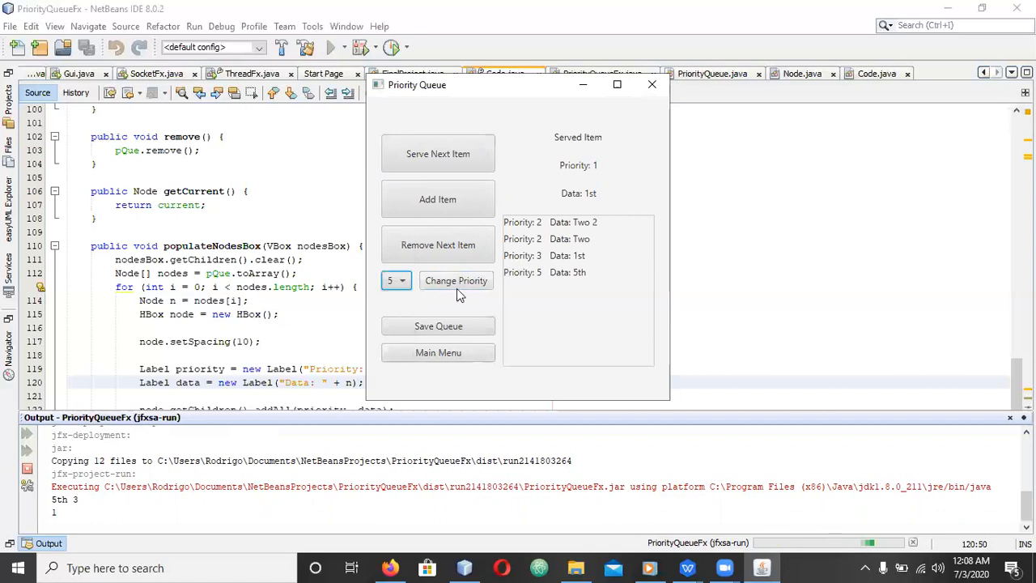
left_click(397, 280)
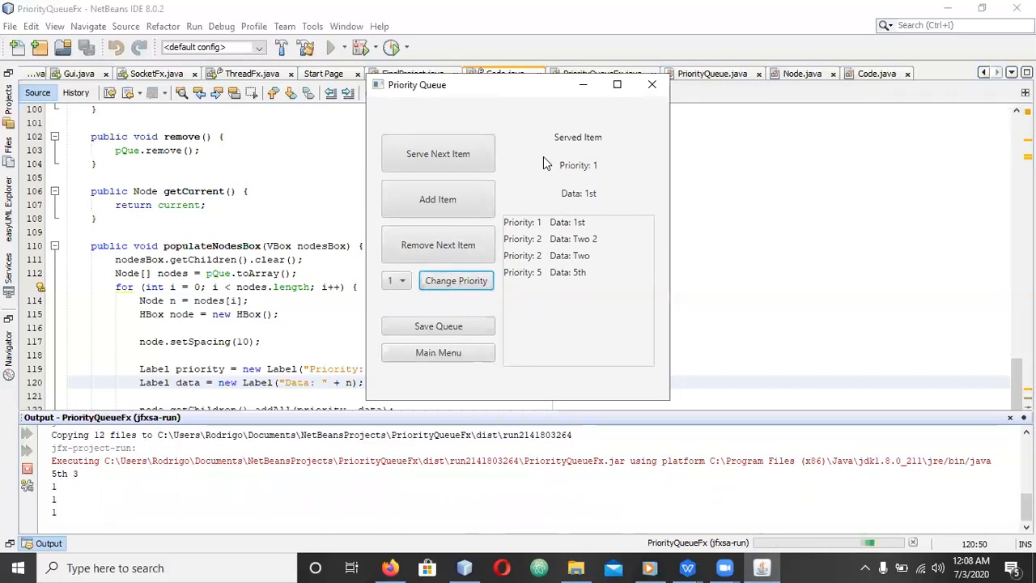
mouse_move(585, 202)
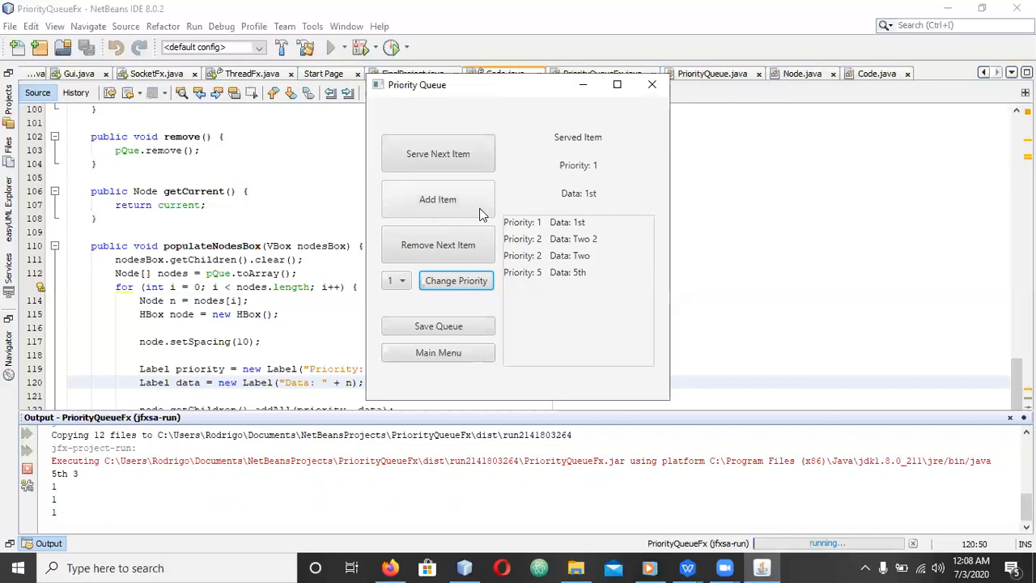
Remove three items, then serve the rest until 5th is gone and the queue reports empty.
left_click(438, 244)
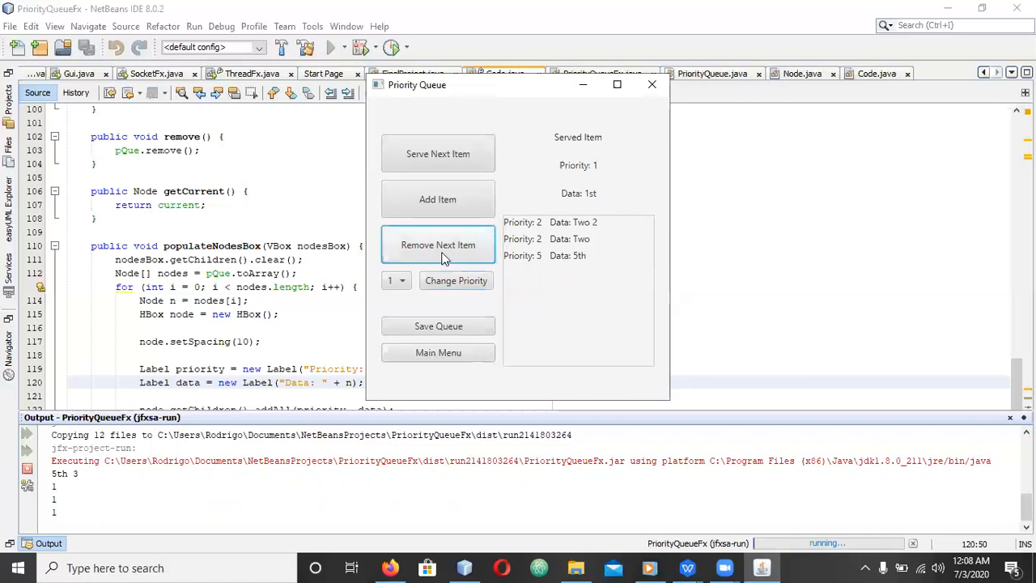
left_click(438, 245)
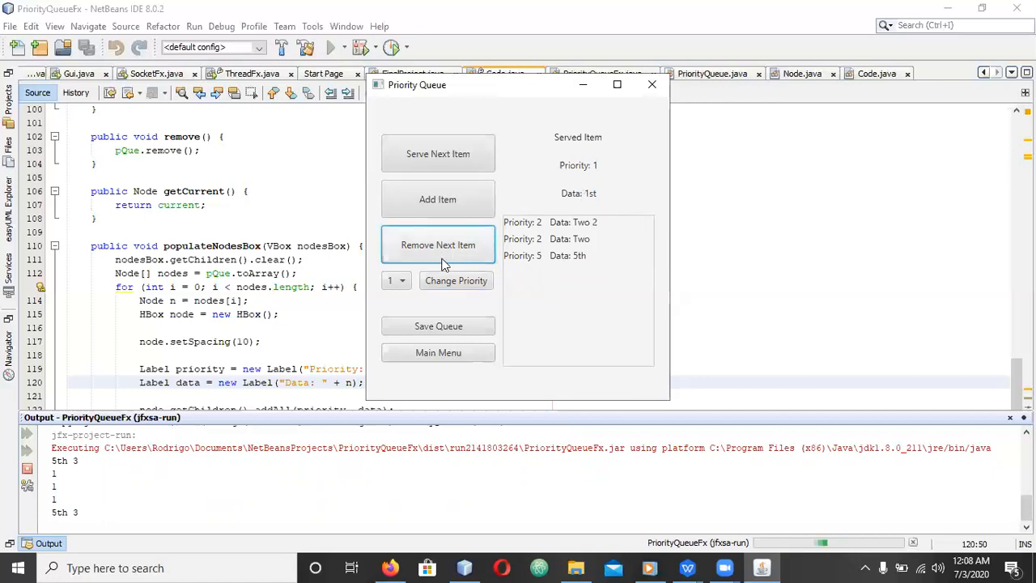
left_click(438, 244)
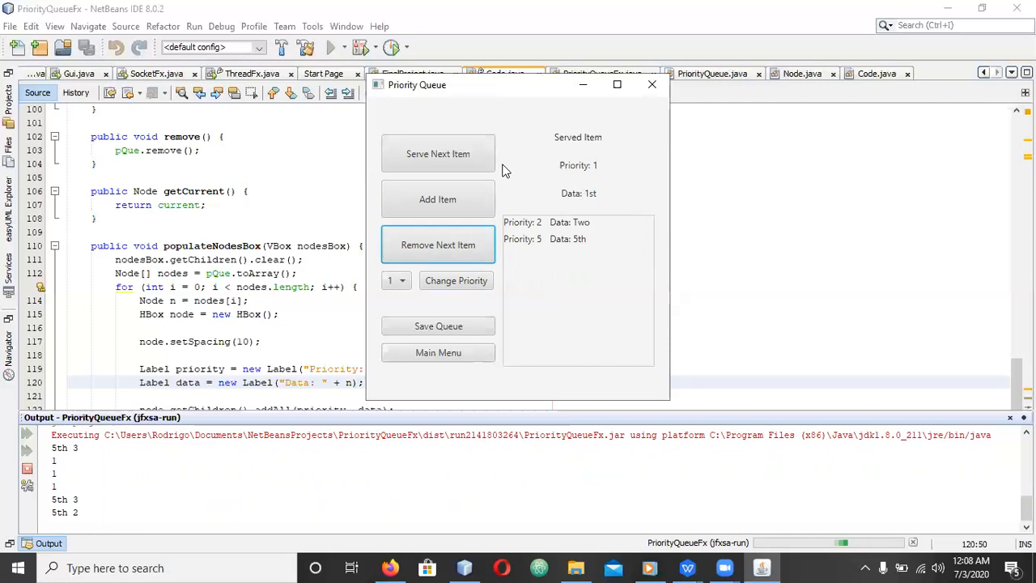
left_click(438, 154)
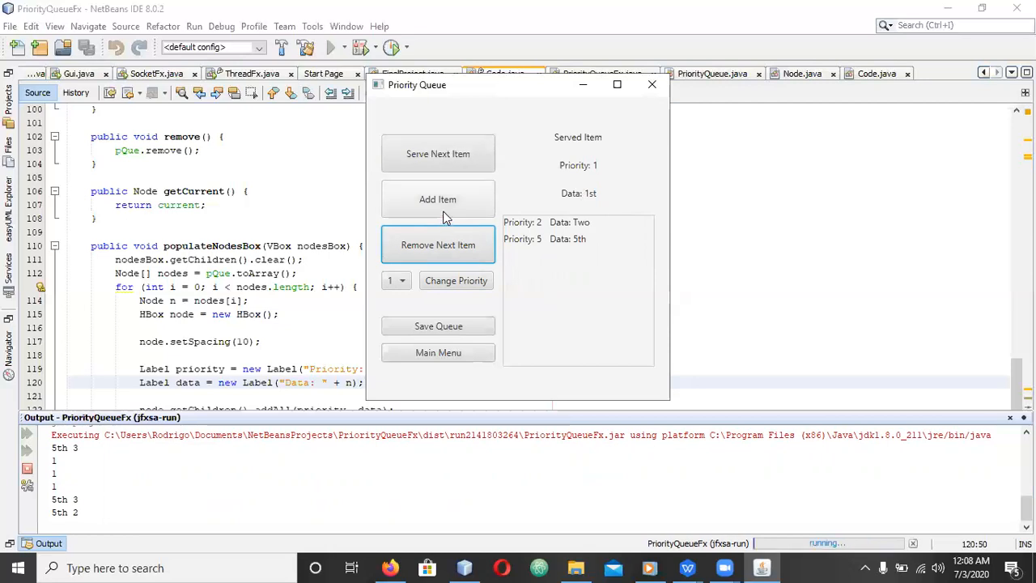
left_click(438, 154)
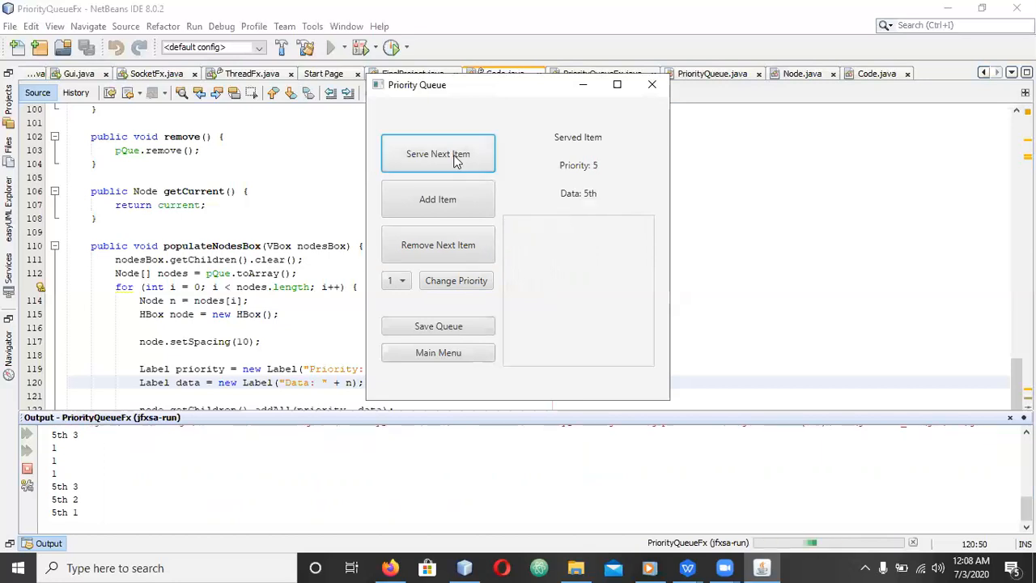
left_click(438, 153)
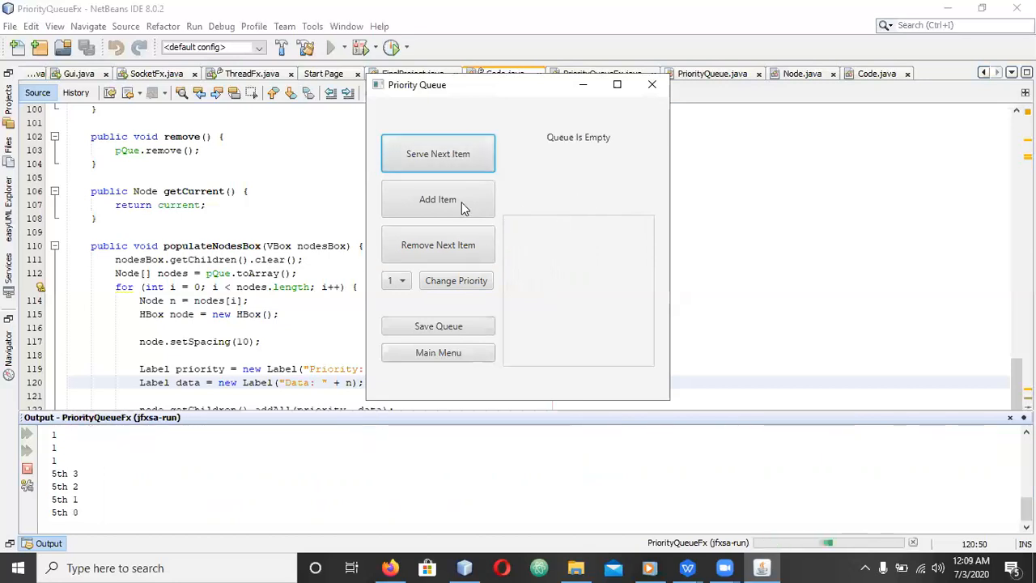
Add item 5th at priority 5 and item 1st at priority 1.
left_click(455, 185)
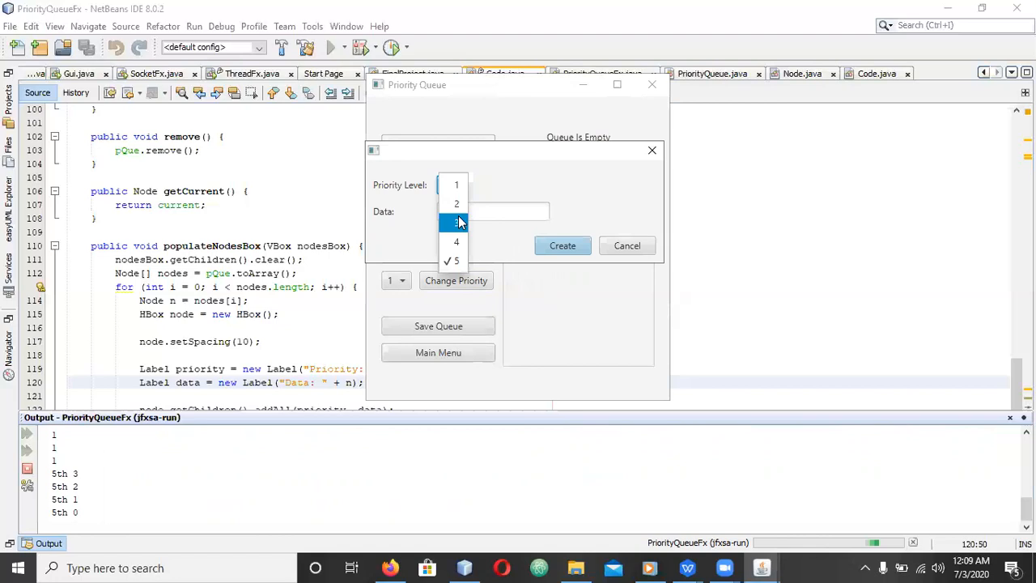
left_click(456, 260)
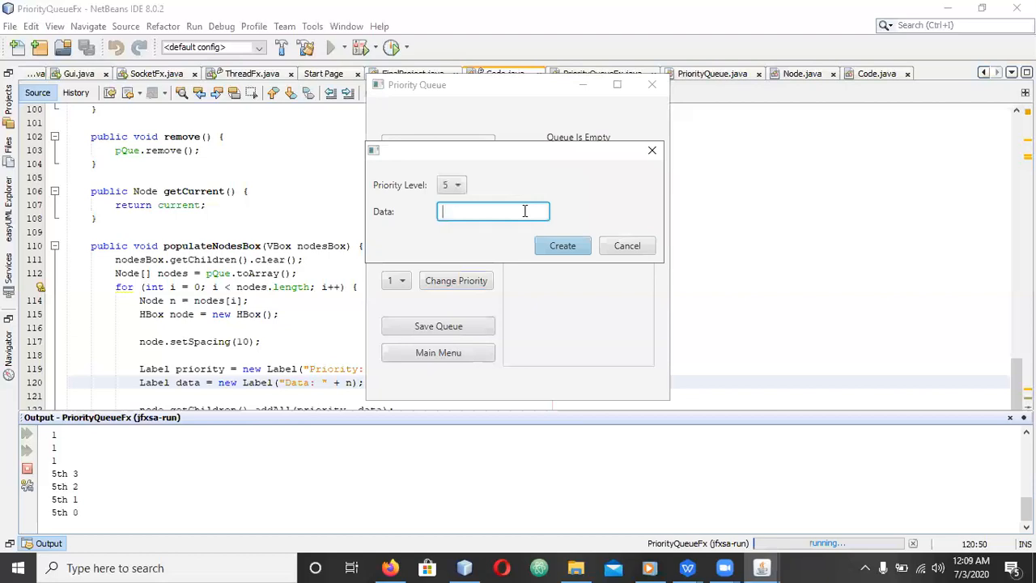
type("%%")
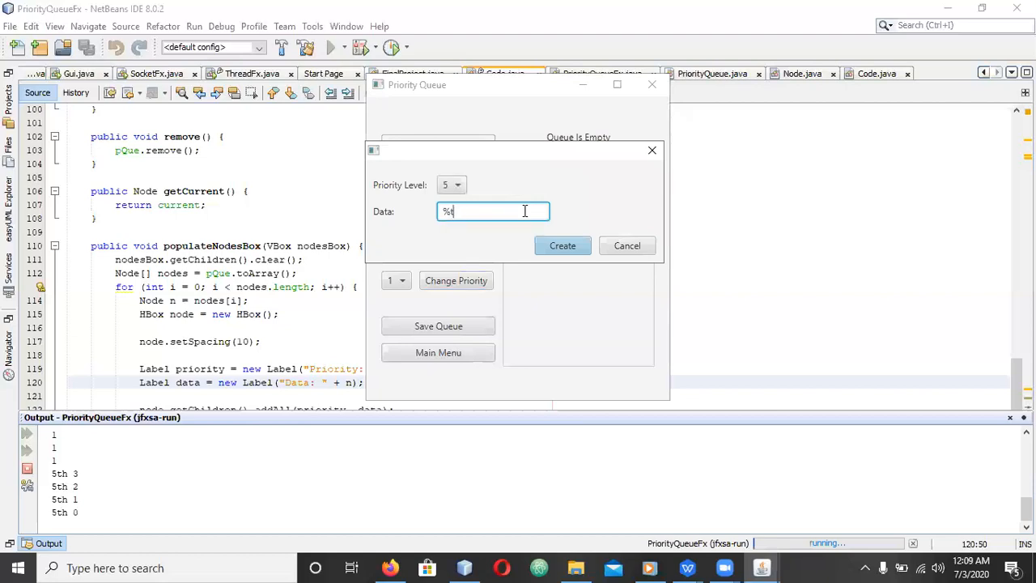
type("5th")
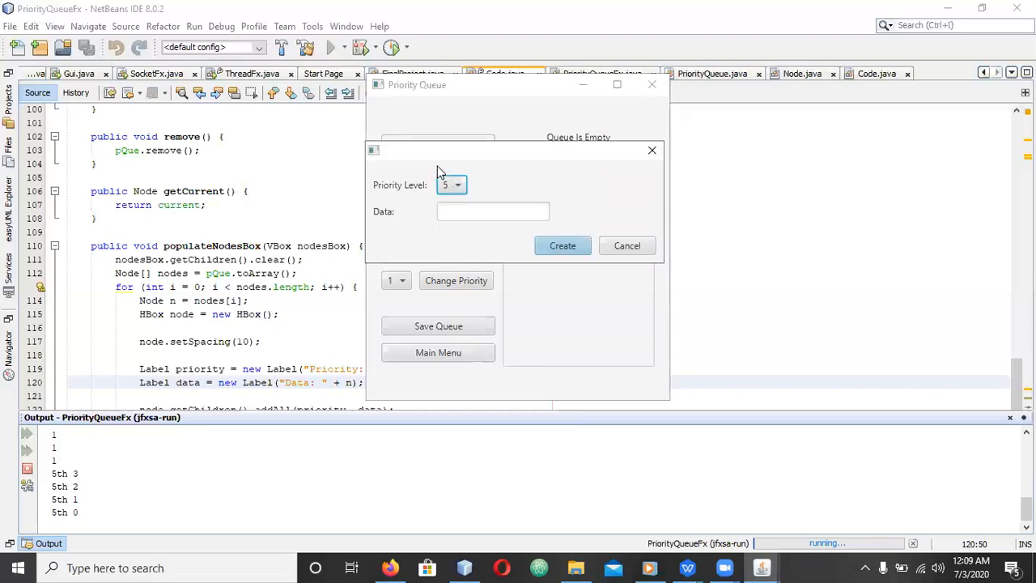
left_click(451, 184)
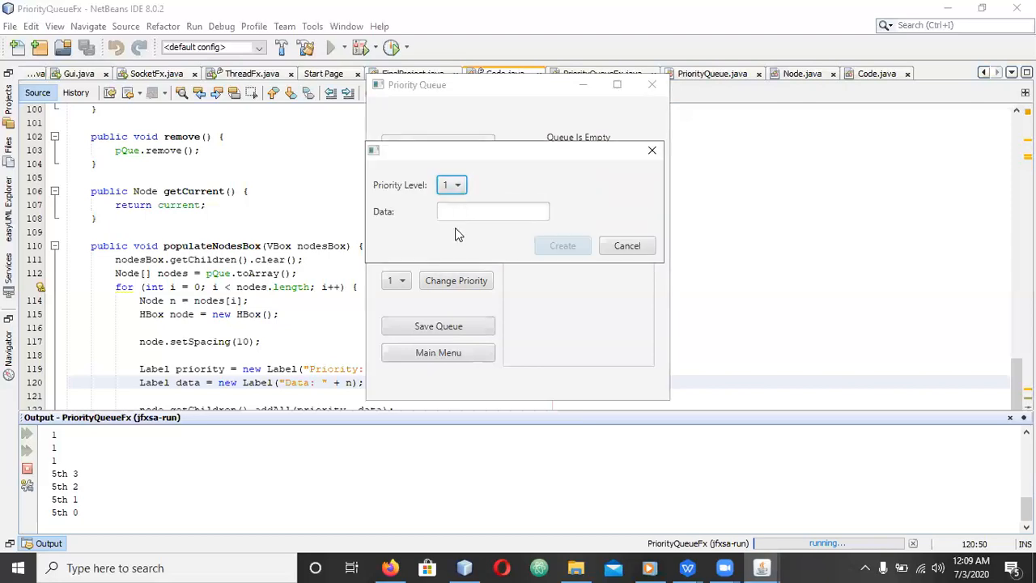
type("1")
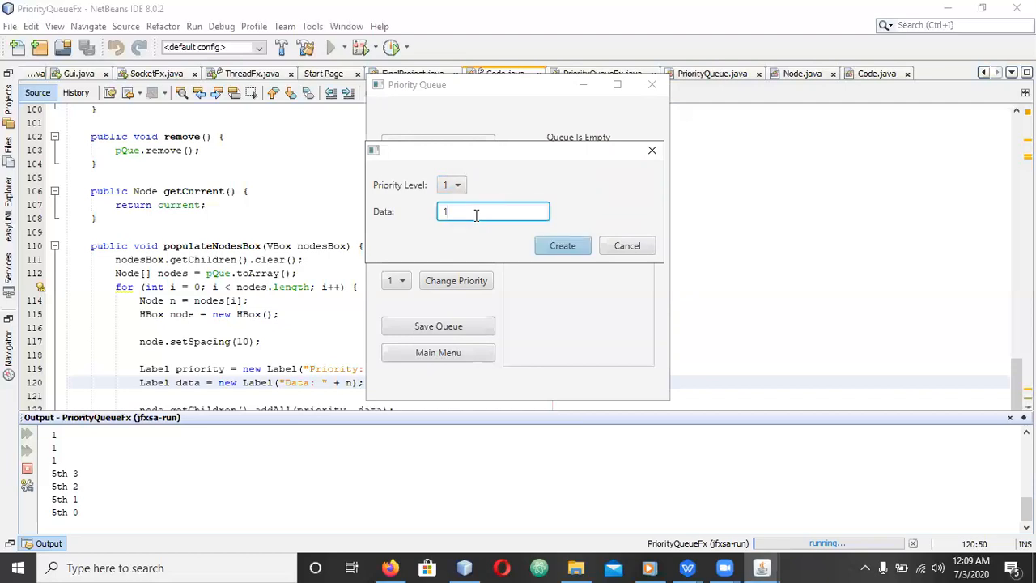
left_click(563, 245)
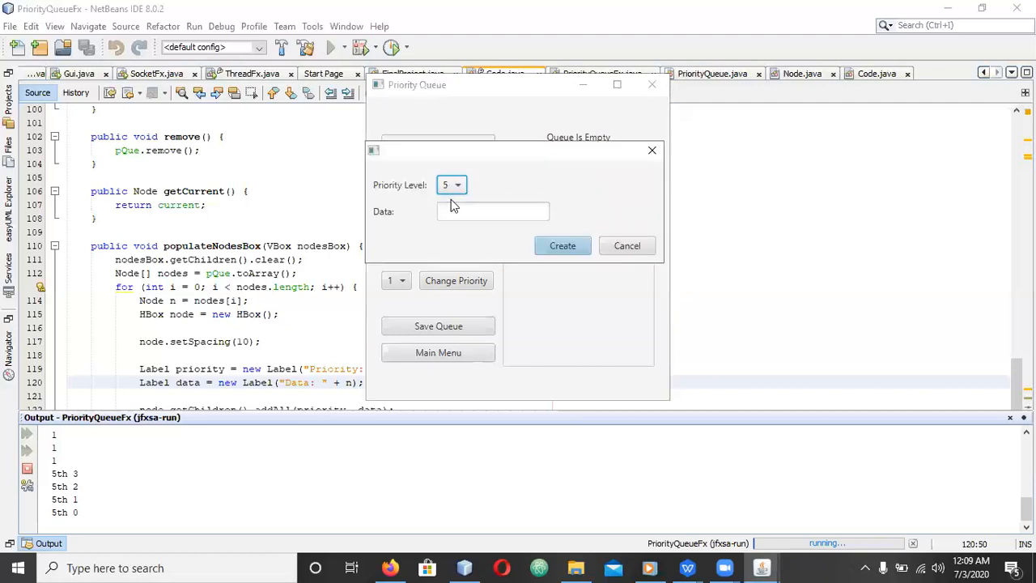
Add item 3rd at priority 3.
left_click(451, 185)
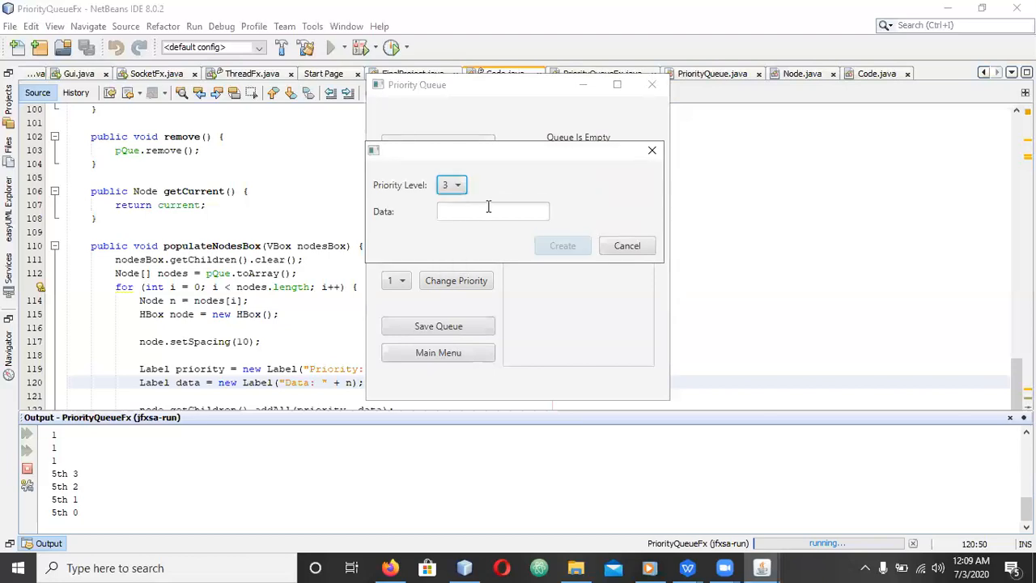
left_click(493, 211)
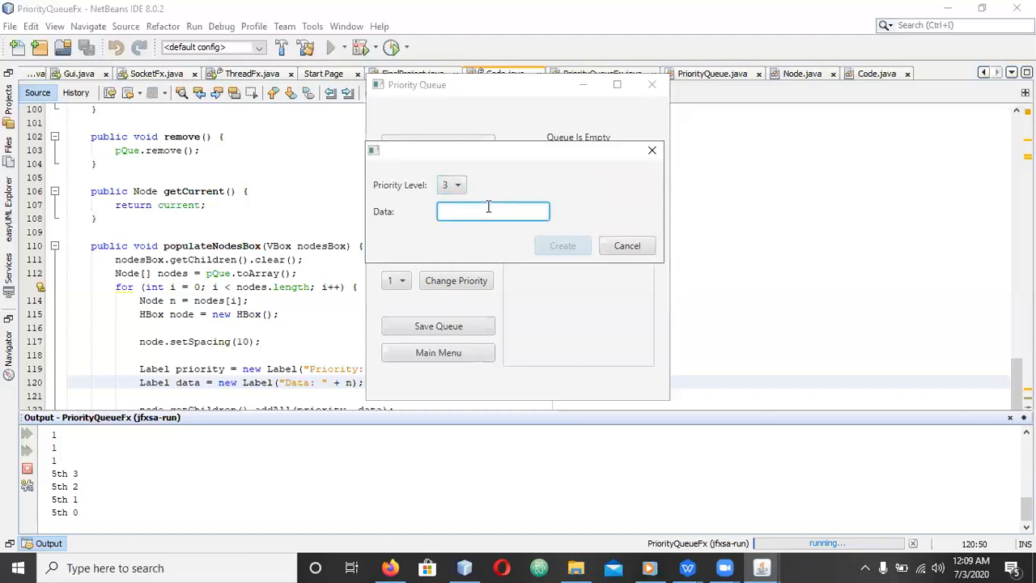
type("3rf")
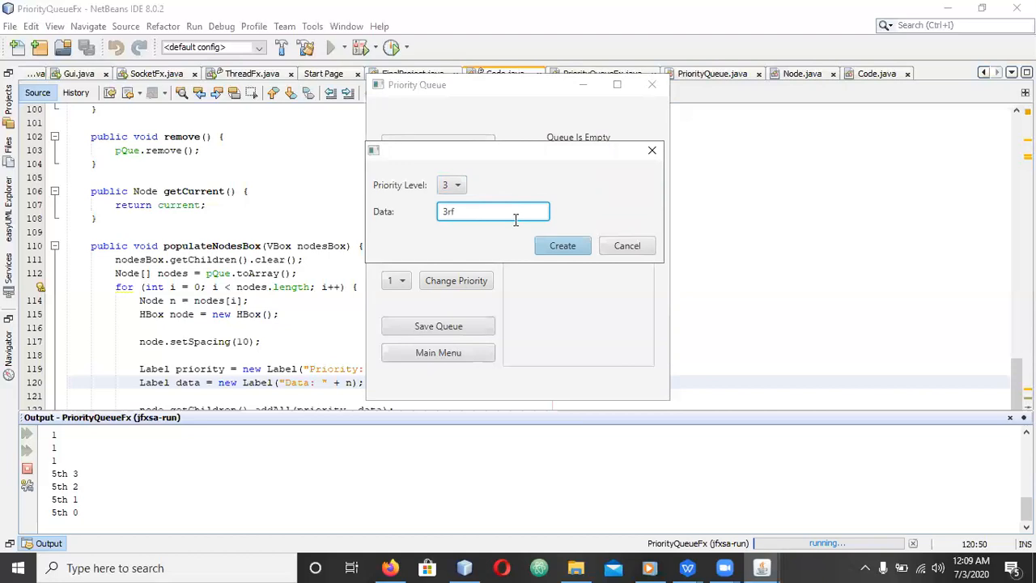
left_click(563, 246)
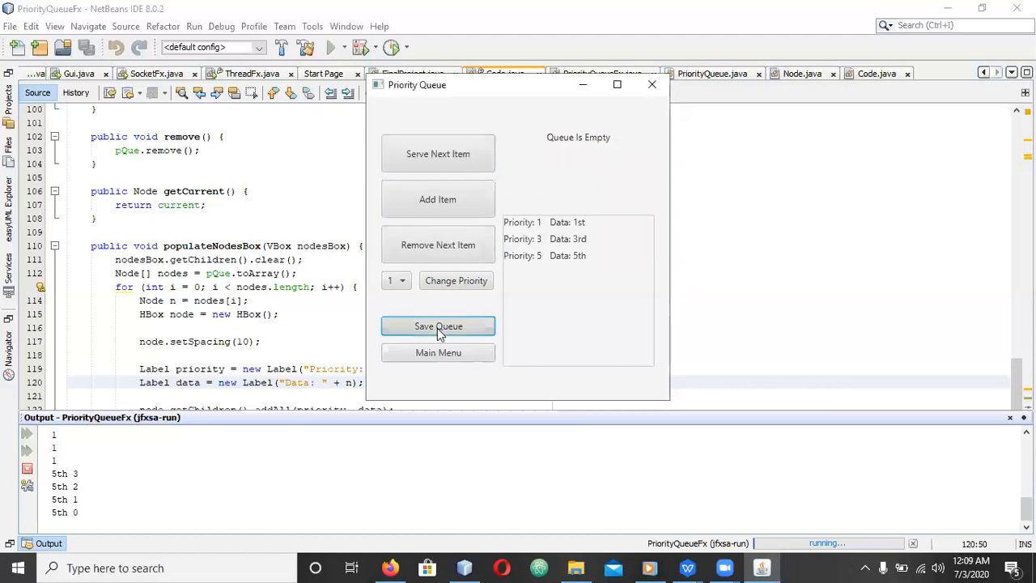
Save the three-item queue, reload it to verify, save again, and start a new queue.
left_click(438, 352)
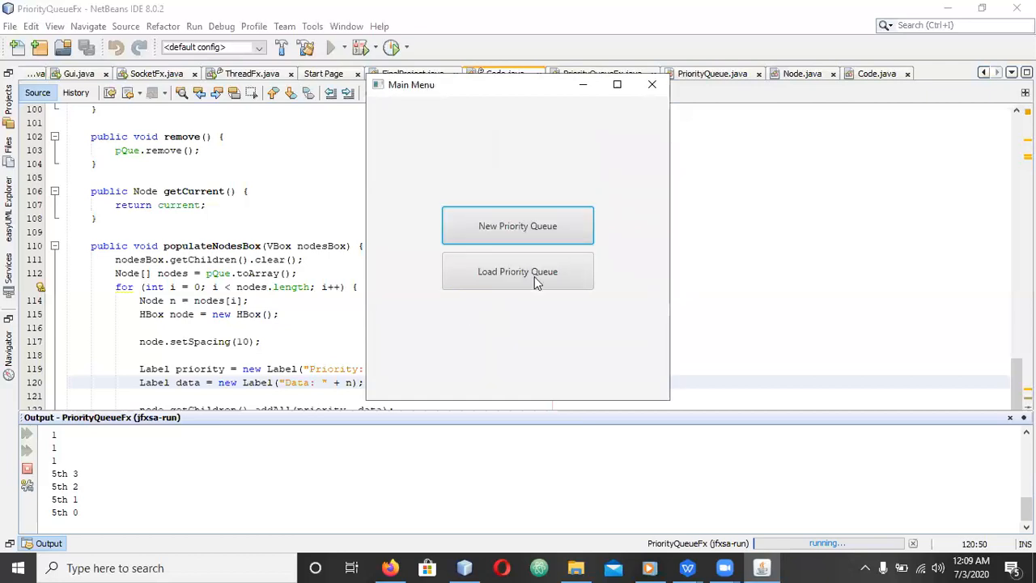
mouse_move(542, 282)
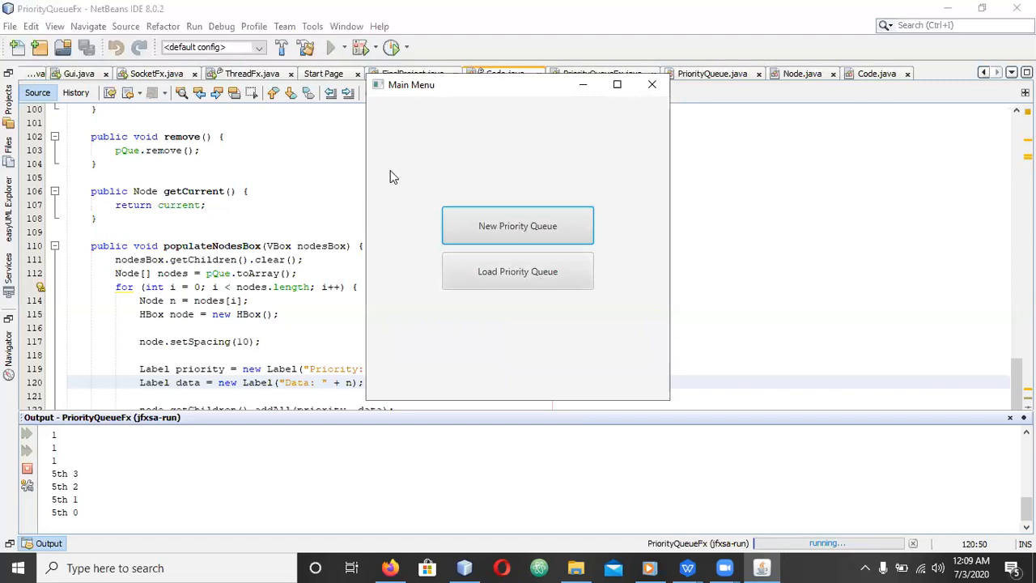
mouse_move(652, 115)
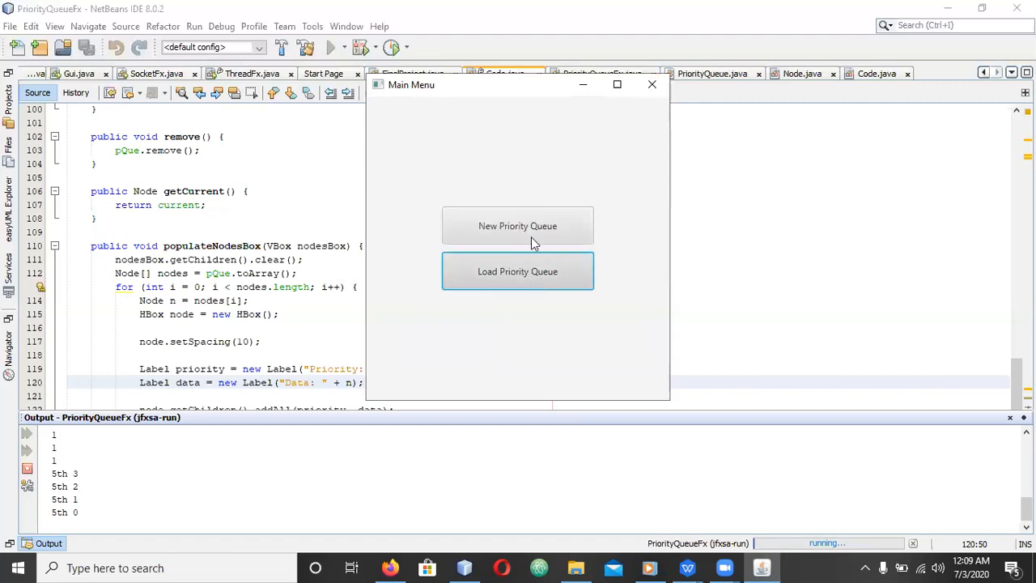
left_click(517, 271)
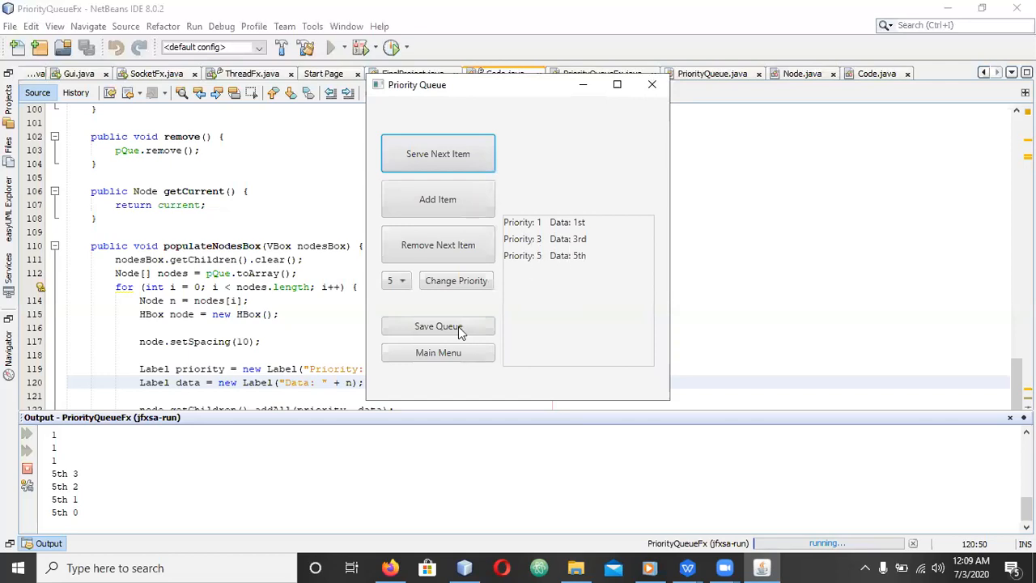
left_click(438, 353)
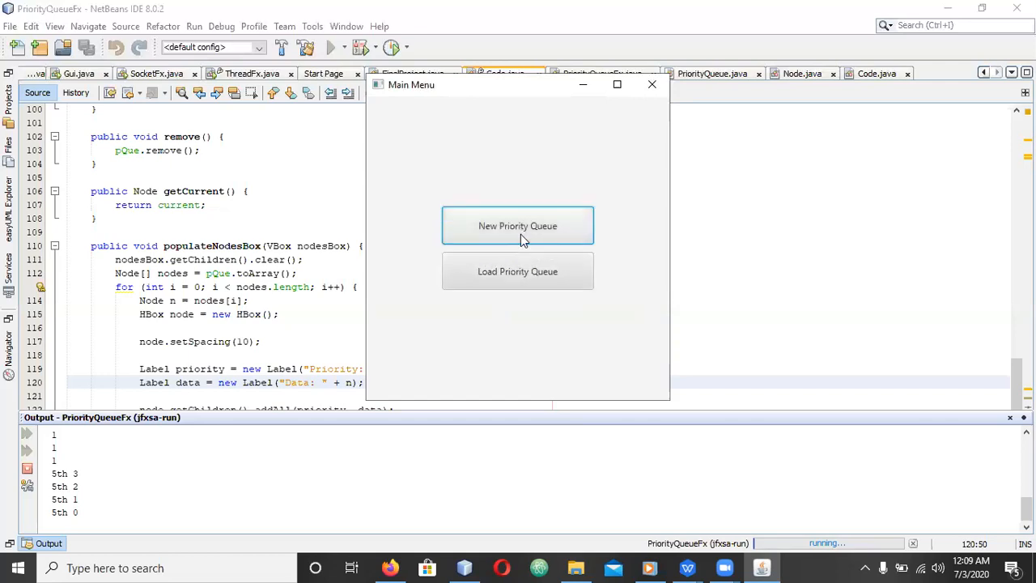
left_click(517, 225)
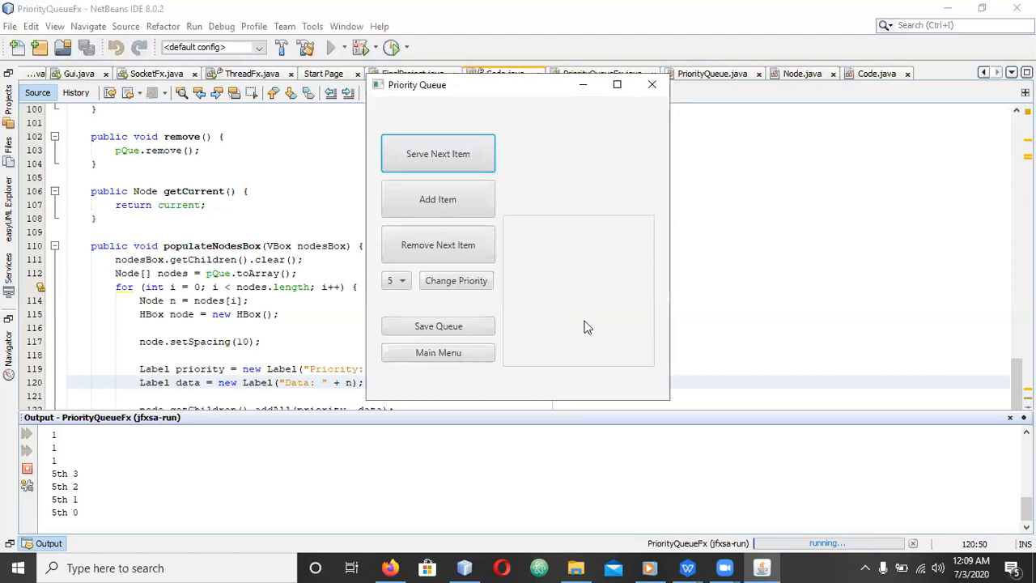
mouse_move(438, 352)
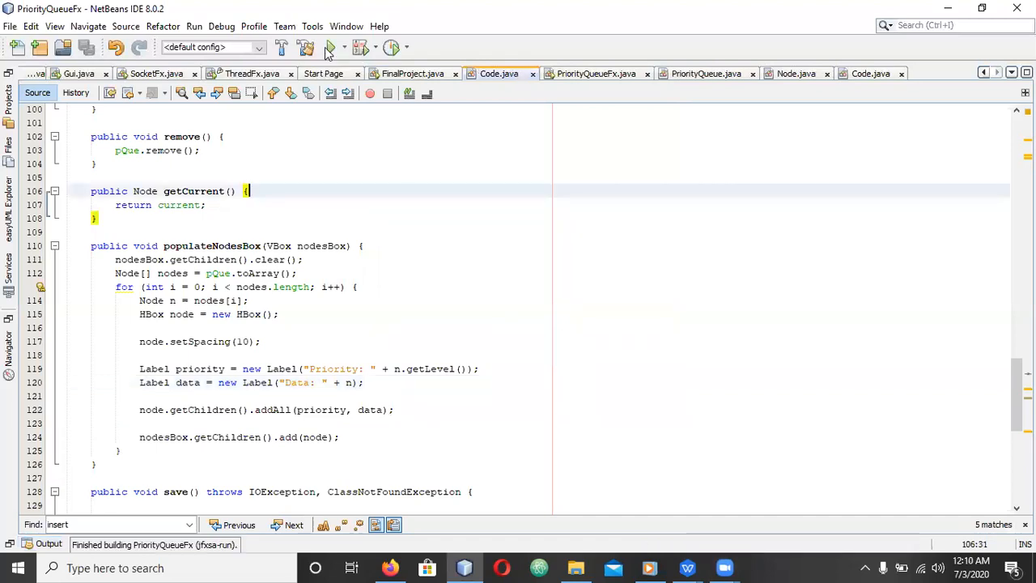
Rerun the PriorityQueueFx project from NetBeans until its main menu appears.
left_click(329, 47)
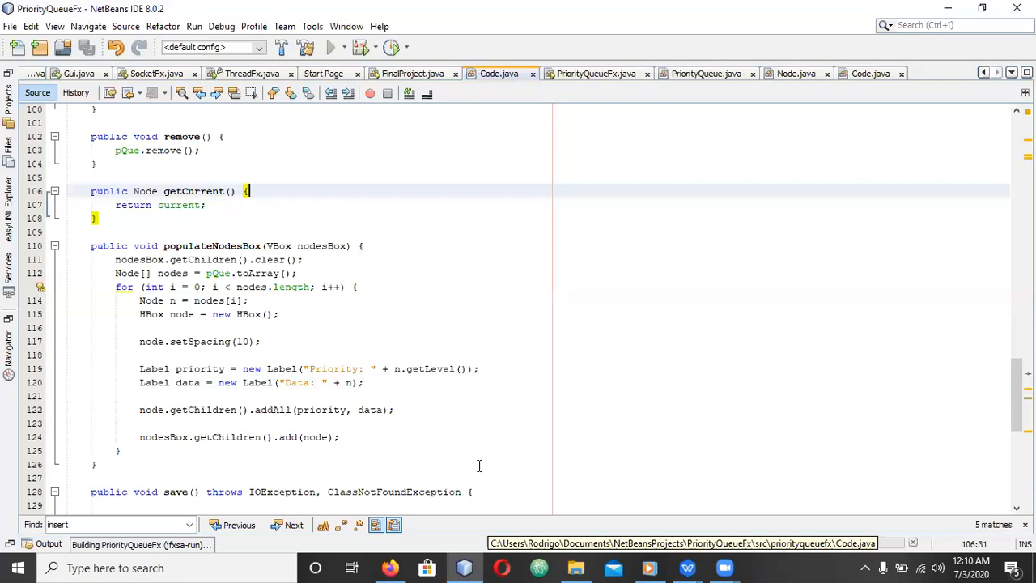
left_click(330, 47)
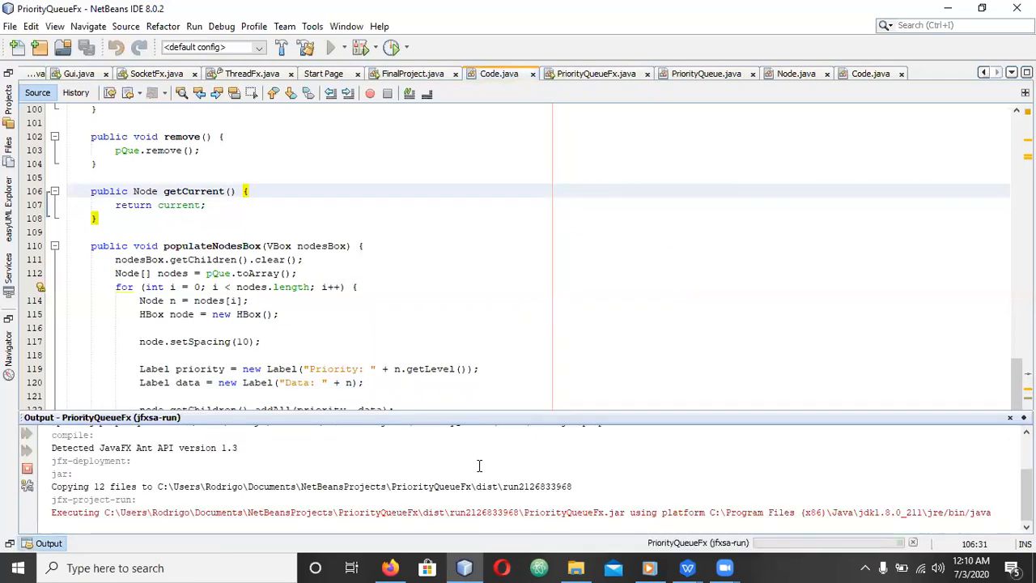
mouse_move(411, 354)
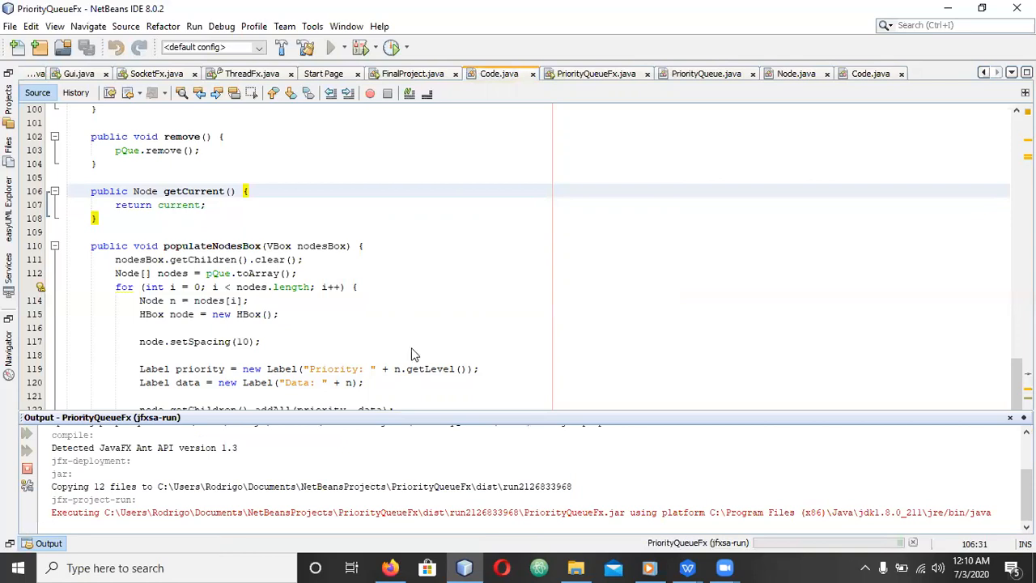
left_click(330, 46)
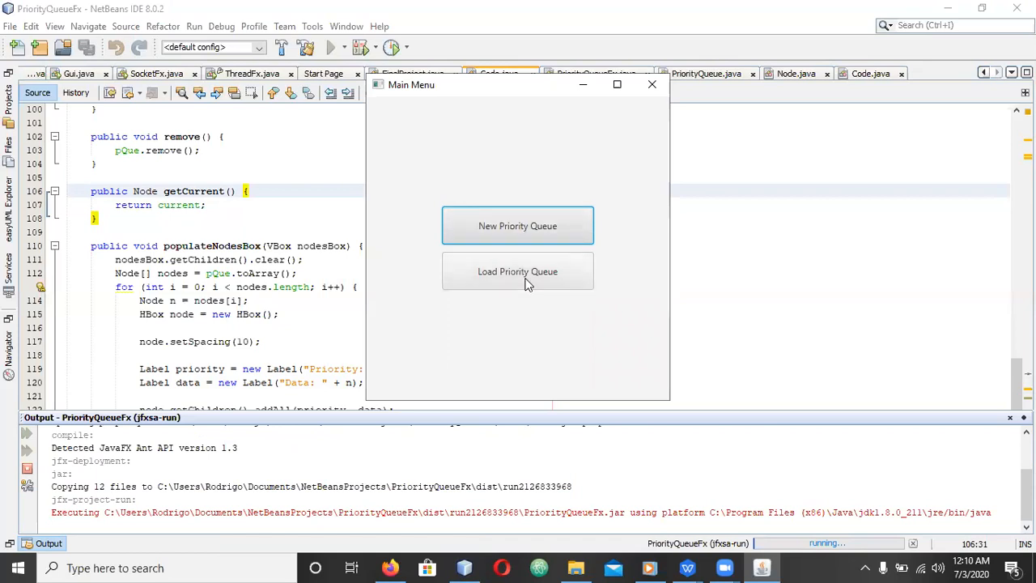
Load the saved queue showing 1st, 3rd and 5th, then close the app.
left_click(518, 271)
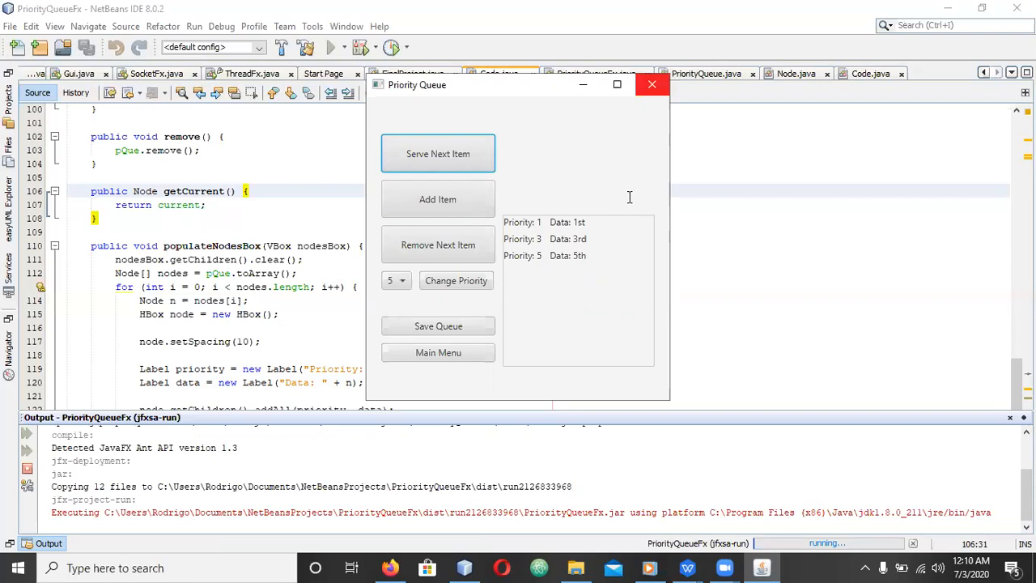
left_click(652, 85)
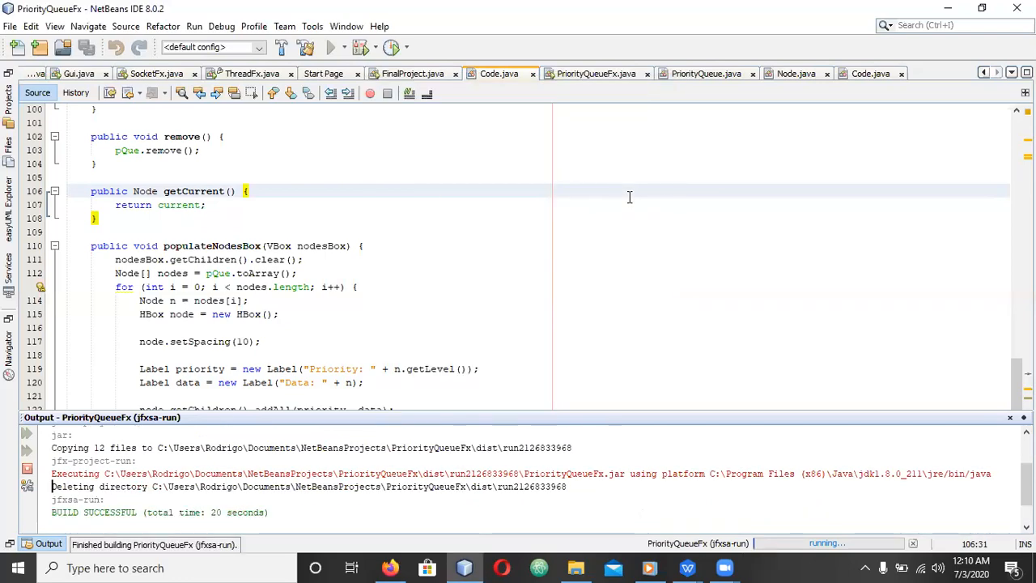